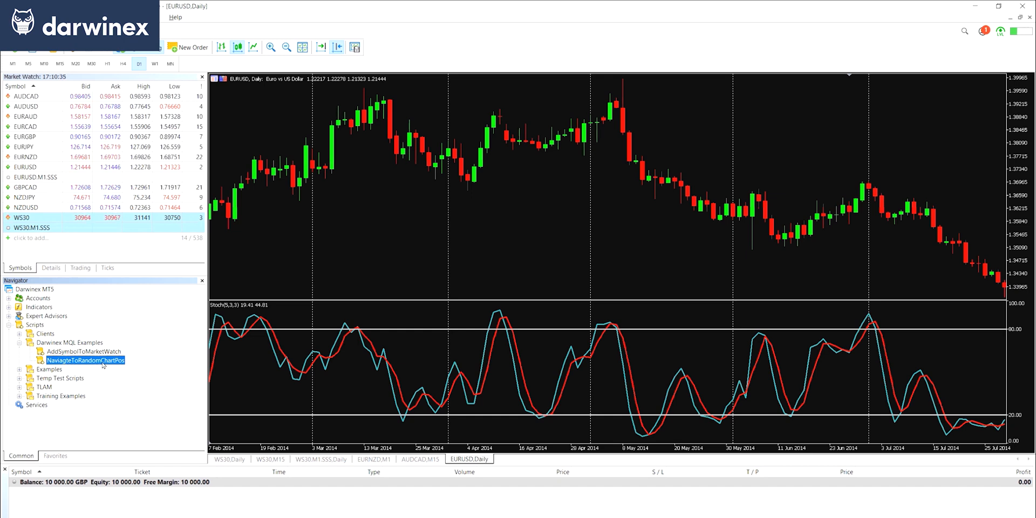
# Run the NavigateToRandomChartPos script three times to jump the EURUSD daily chart to random positions.
pyautogui.doubleClick(85, 359)
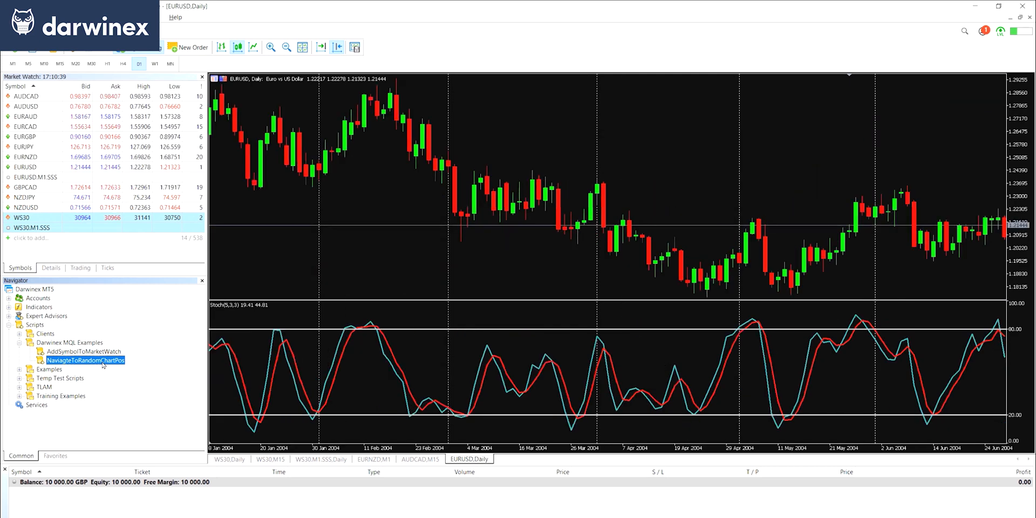
pyautogui.doubleClick(82, 360)
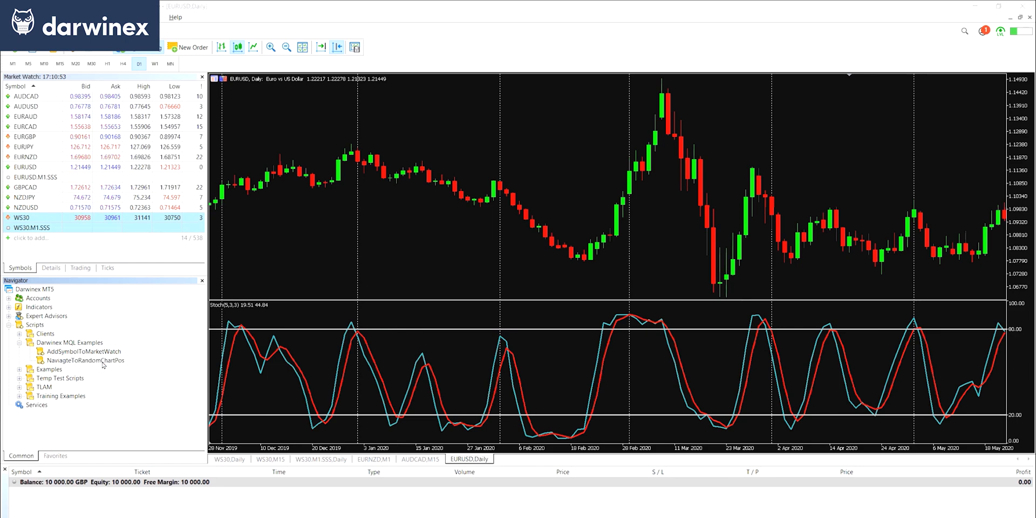
pyautogui.doubleClick(86, 360)
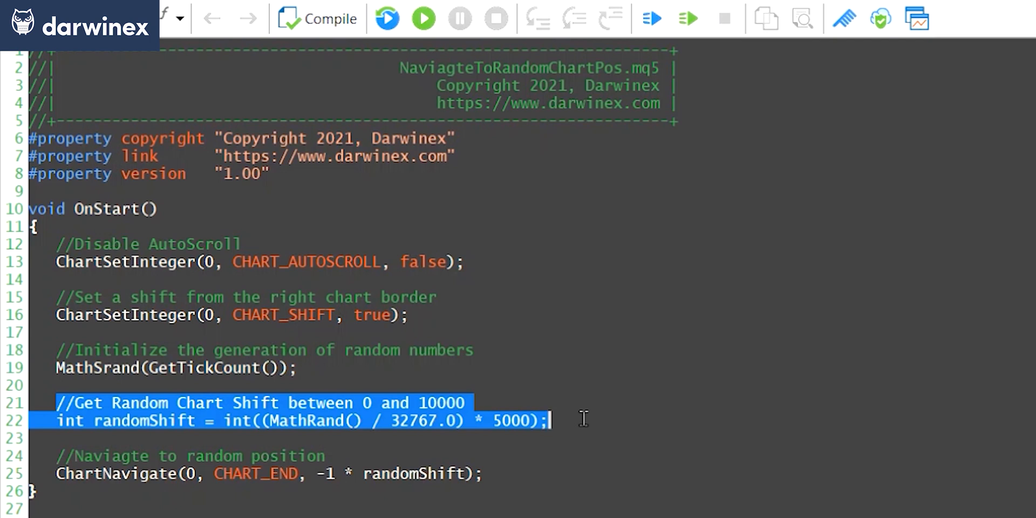
pyautogui.click(48, 456)
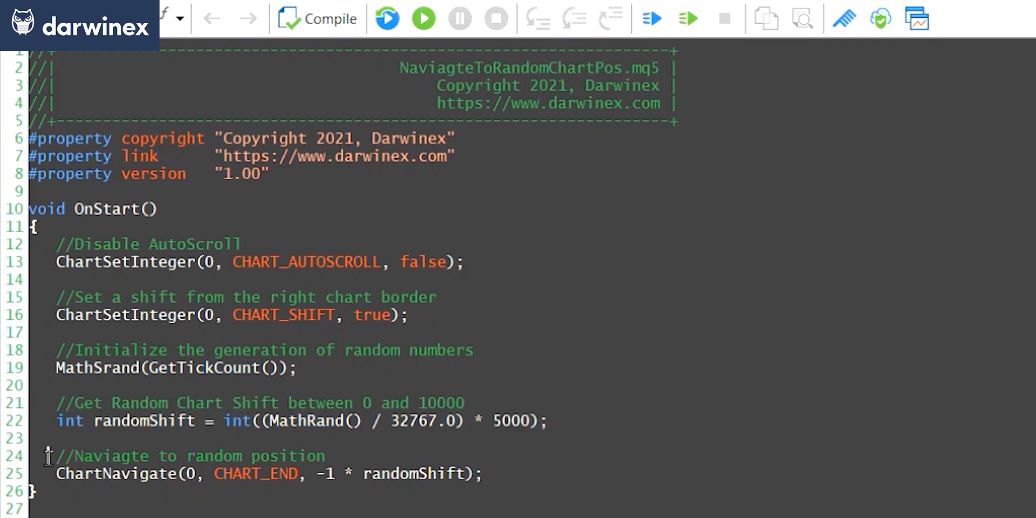
pyautogui.moveTo(57, 455); pyautogui.dragTo(496, 474)
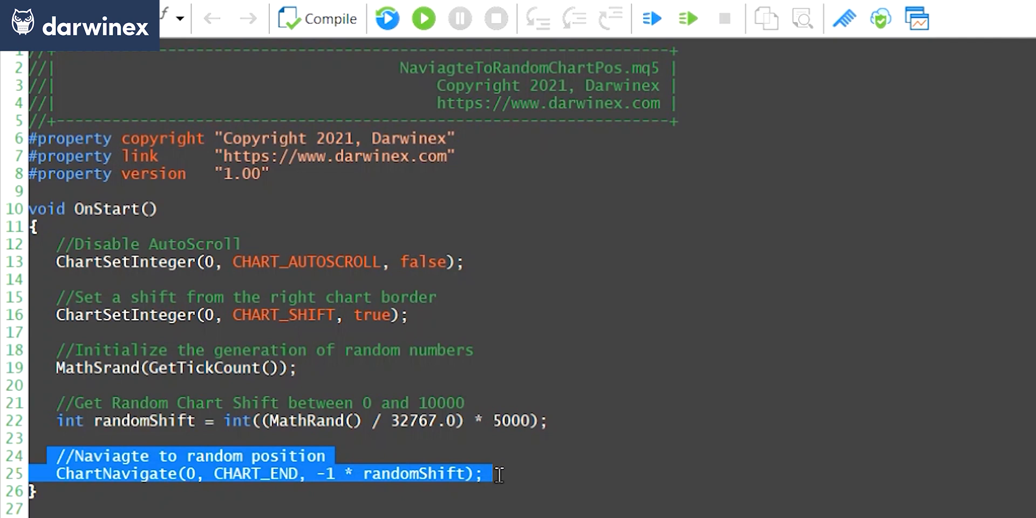
pyautogui.moveTo(441, 488)
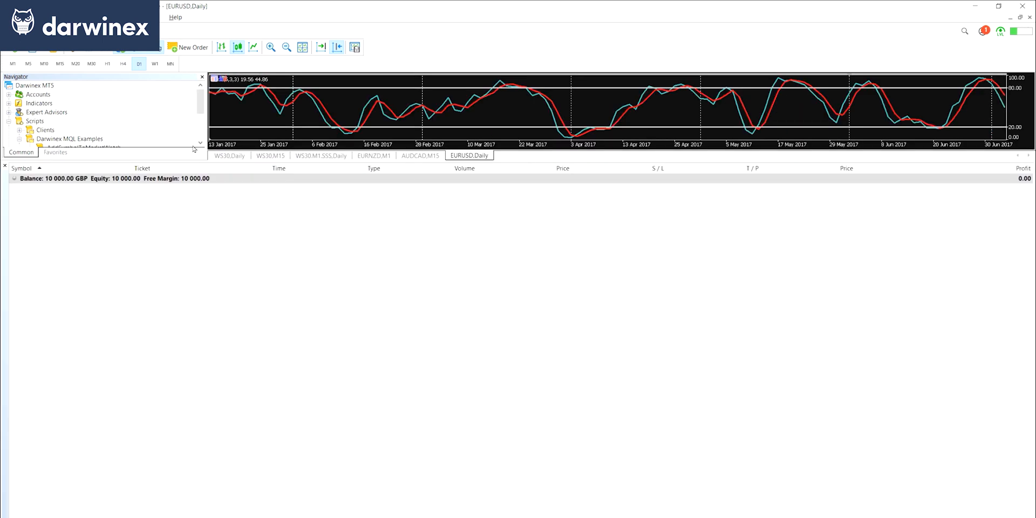
# Scroll the Navigator and run NavigateToRandomChartPos again with only the Stochastic pane showing.
pyautogui.scroll(-3)
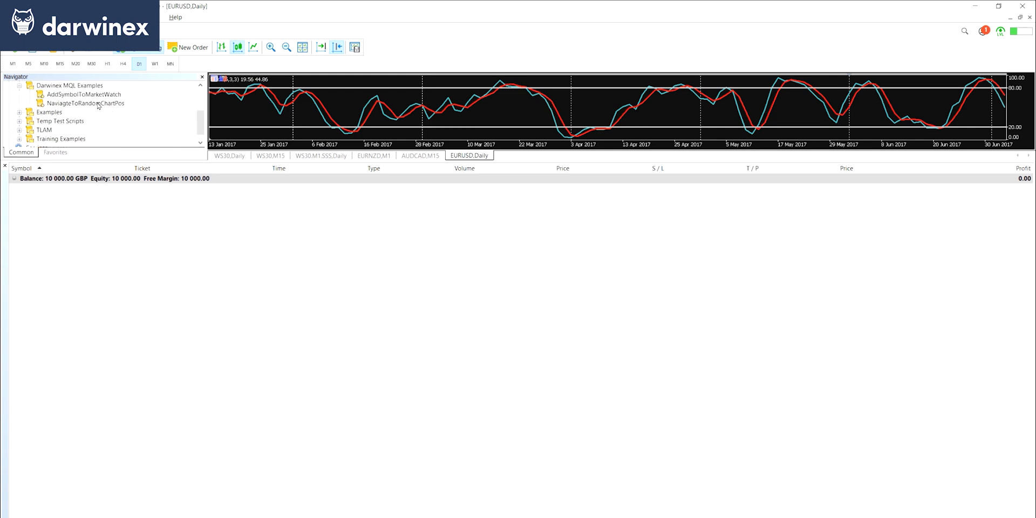
pyautogui.doubleClick(84, 104)
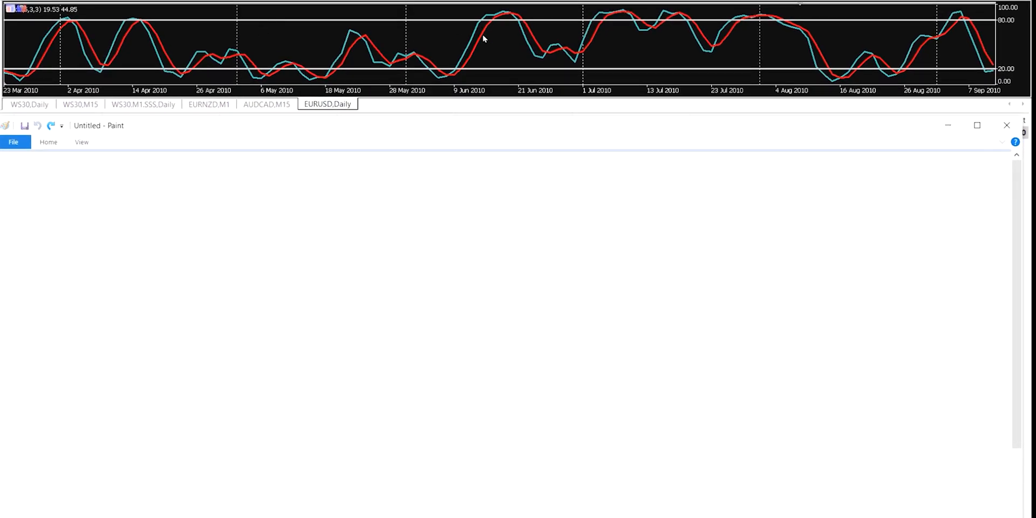
pyautogui.moveTo(492, 38)
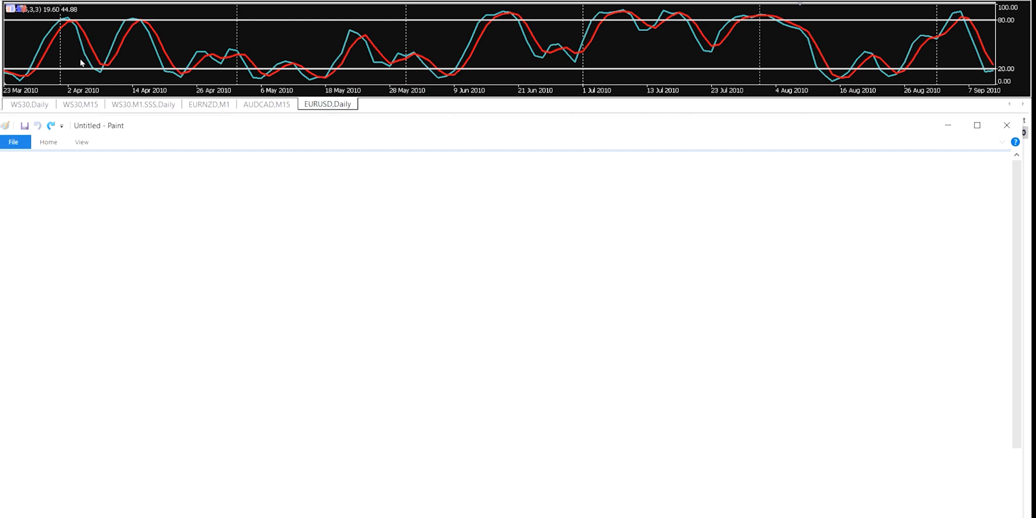
pyautogui.moveTo(146, 33)
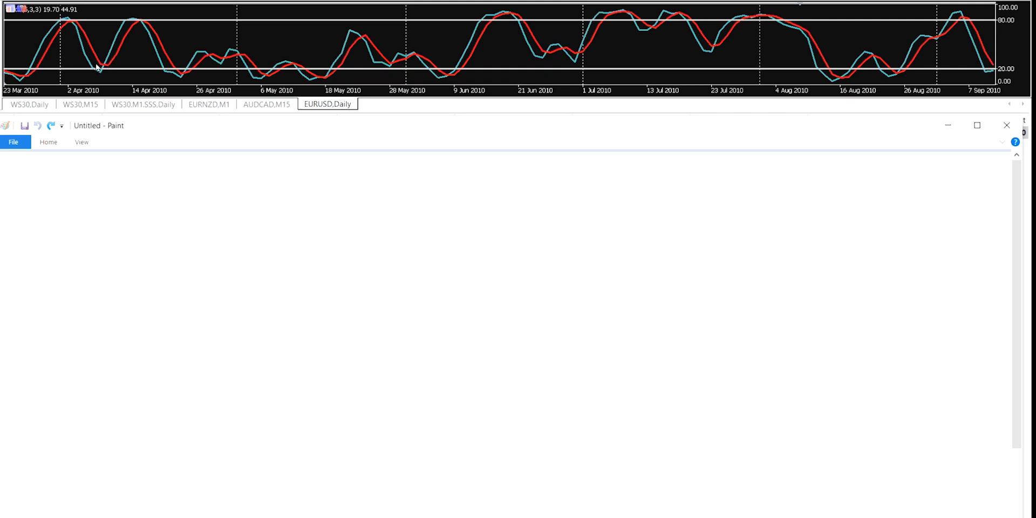
pyautogui.moveTo(168, 68)
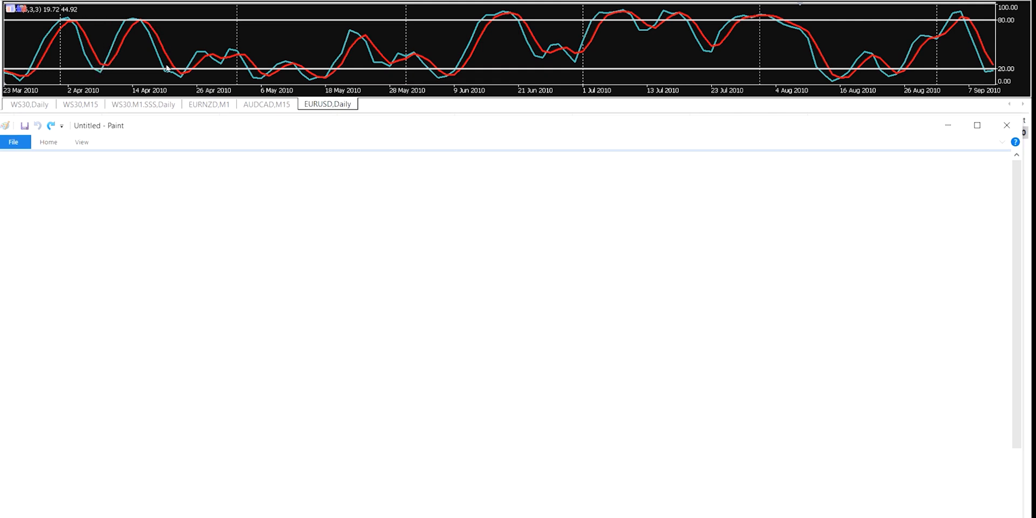
pyautogui.moveTo(183, 74)
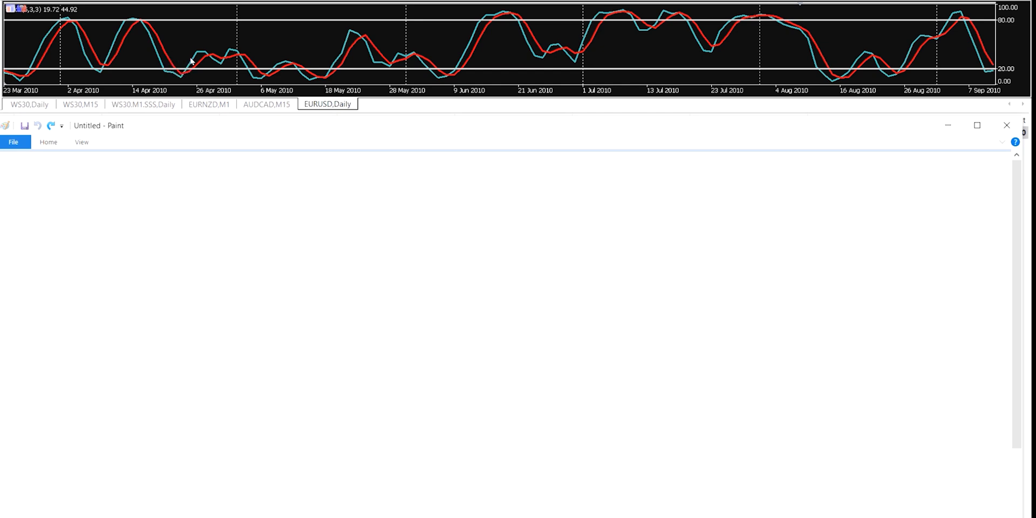
pyautogui.moveTo(197, 65)
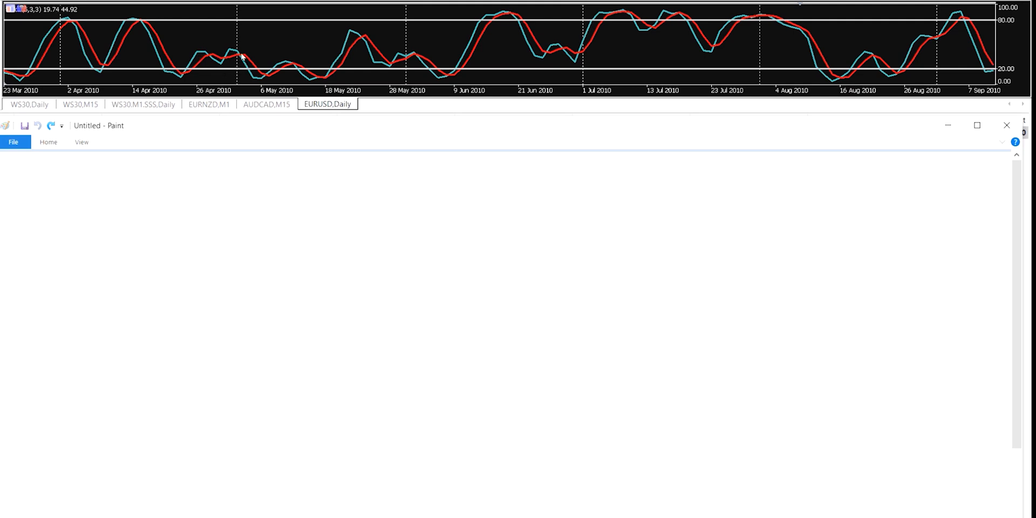
pyautogui.moveTo(331, 77)
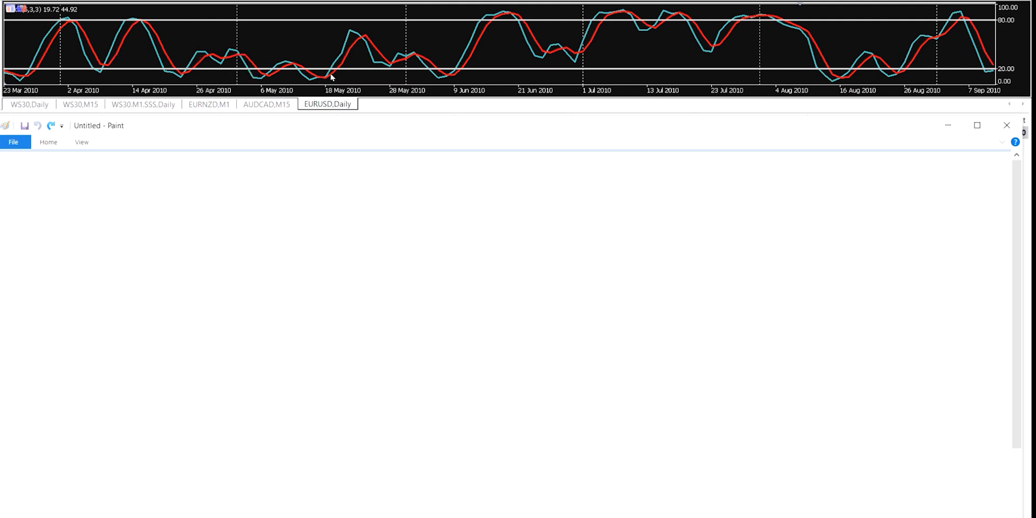
pyautogui.moveTo(324, 76)
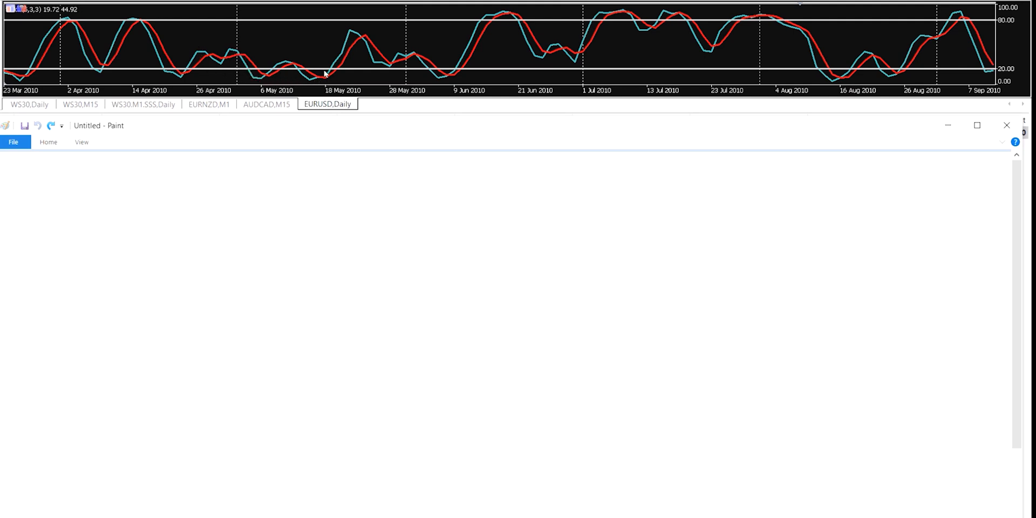
pyautogui.moveTo(269, 59)
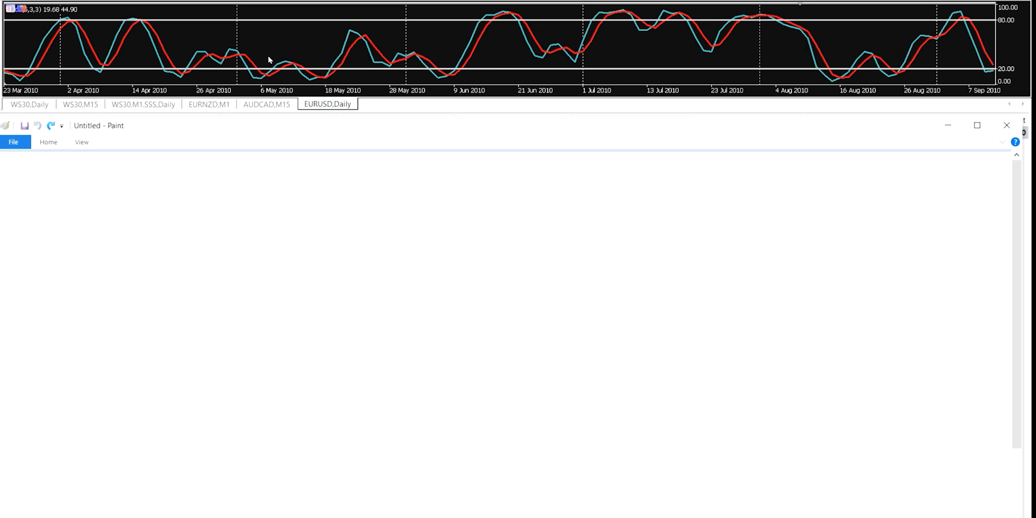
pyautogui.moveTo(240, 56)
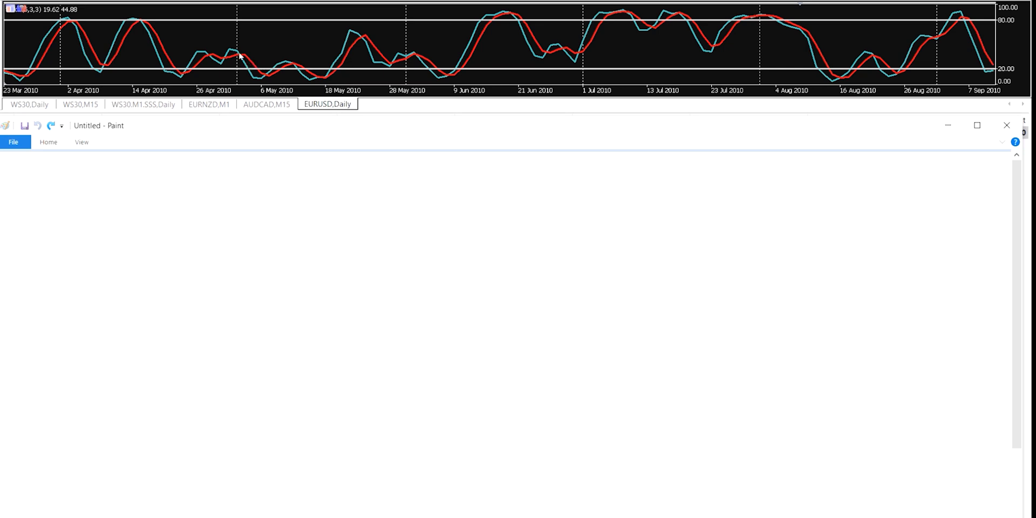
pyautogui.moveTo(285, 79)
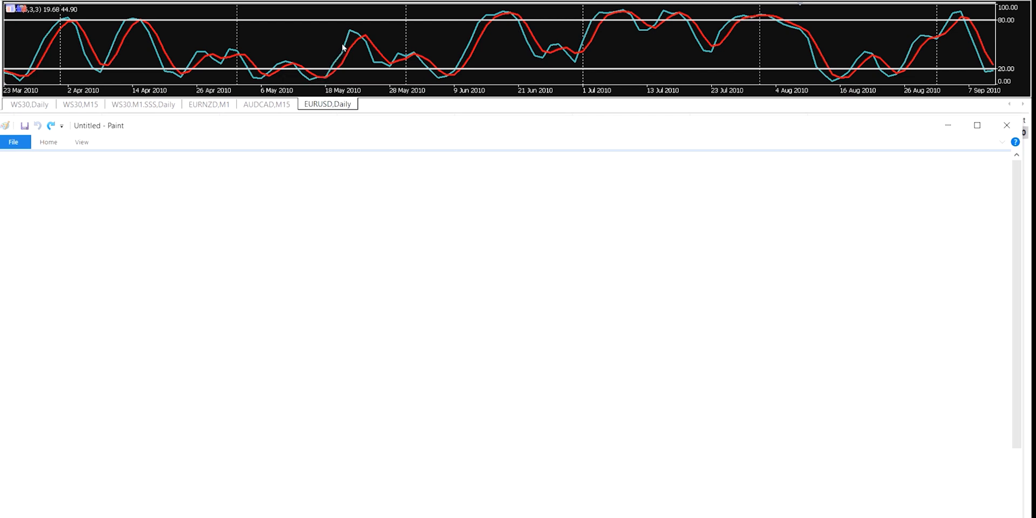
pyautogui.moveTo(362, 23)
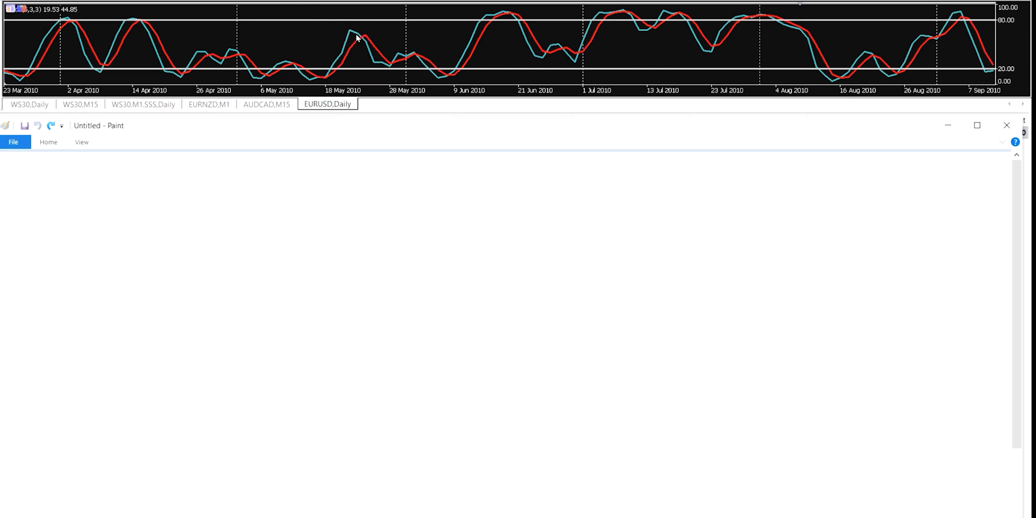
pyautogui.moveTo(362, 13)
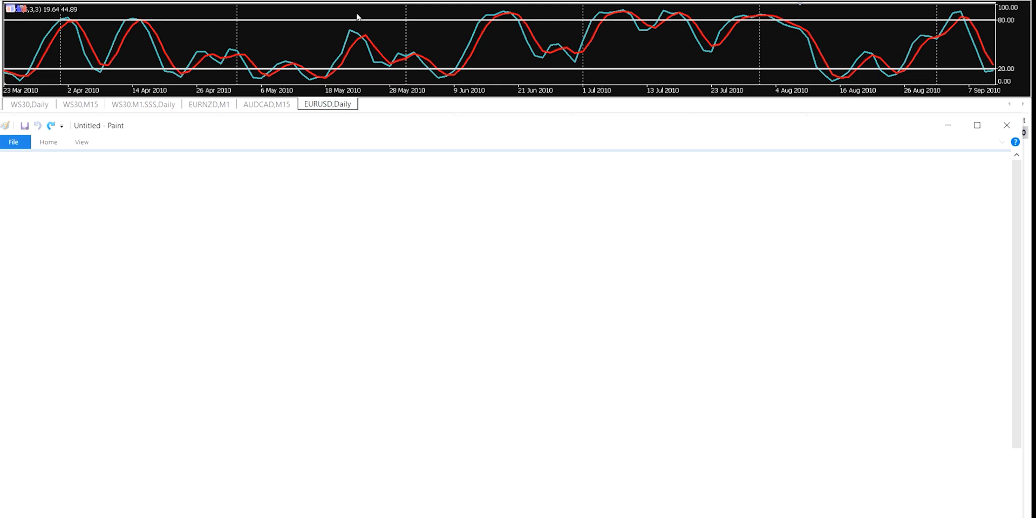
pyautogui.moveTo(349, 36)
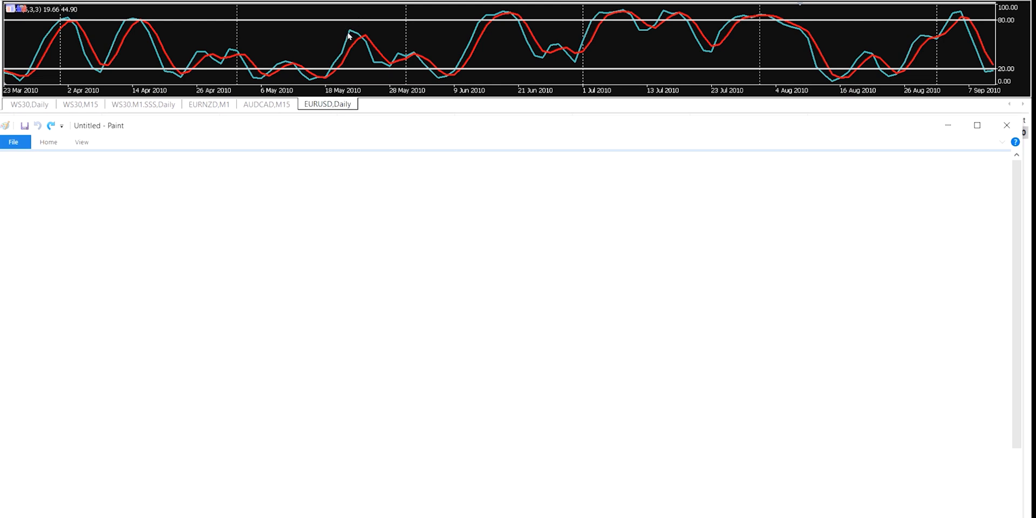
pyautogui.moveTo(351, 27)
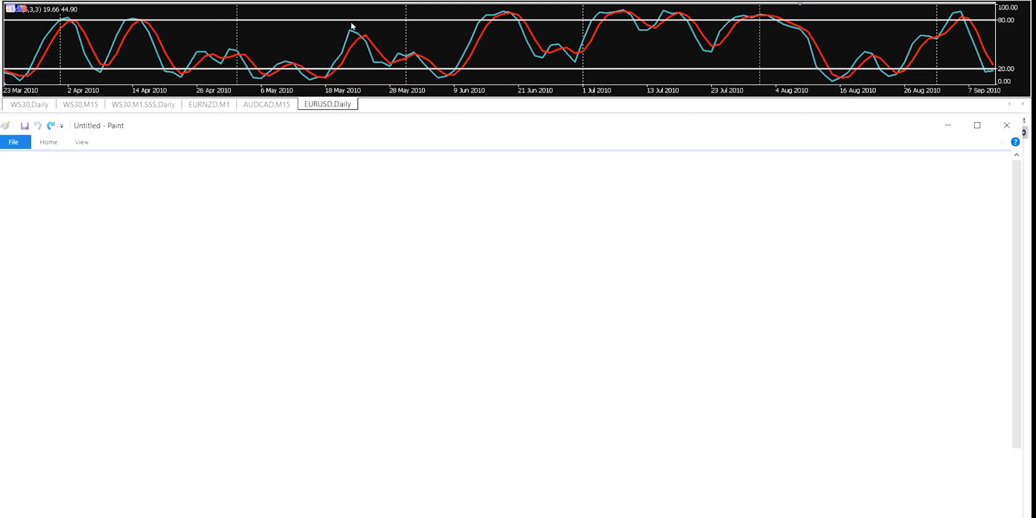
pyautogui.moveTo(383, 68)
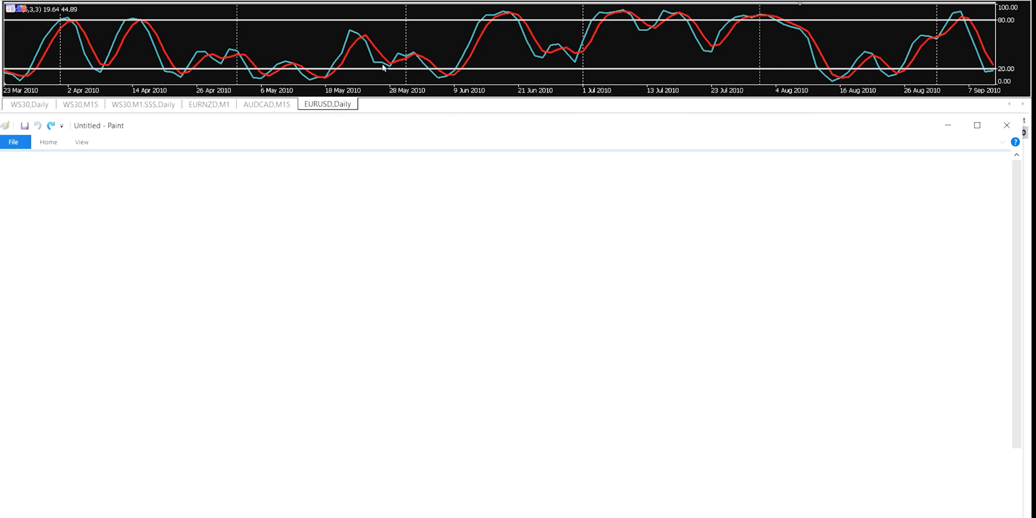
pyautogui.moveTo(440, 78)
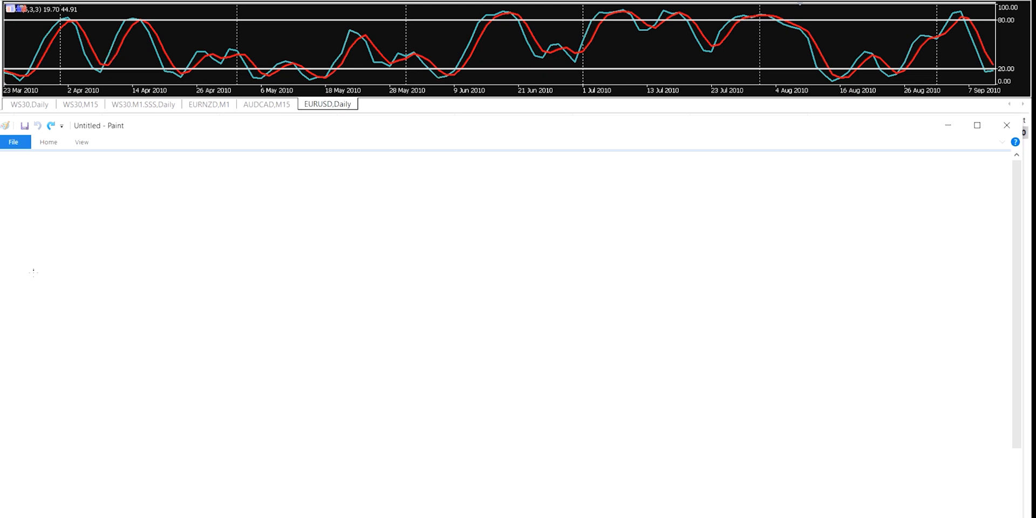
pyautogui.moveTo(14, 303)
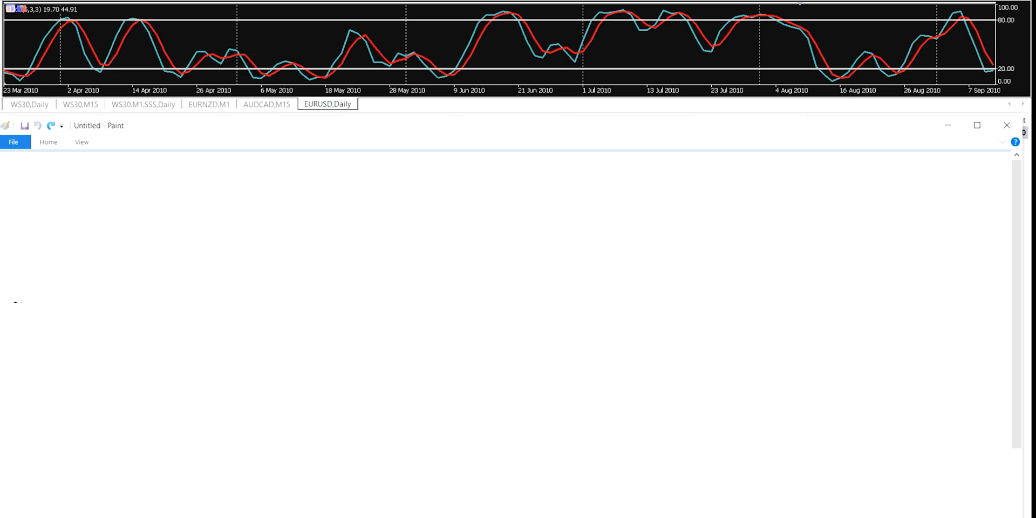
# Sketch the path's left portion: an initial rise, a dip, a second peak and a decline.
pyautogui.moveTo(14, 303); pyautogui.dragTo(51, 253)
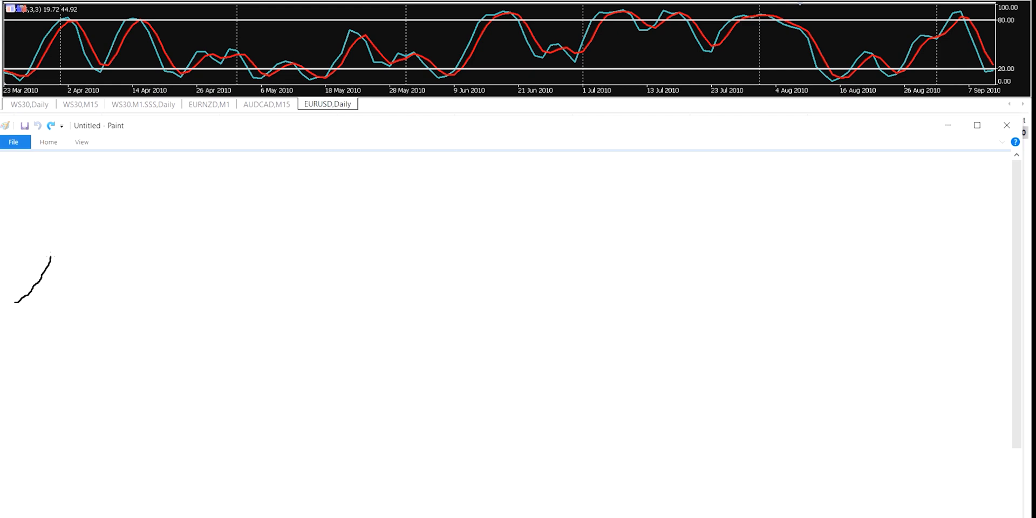
pyautogui.moveTo(52, 253); pyautogui.dragTo(84, 277)
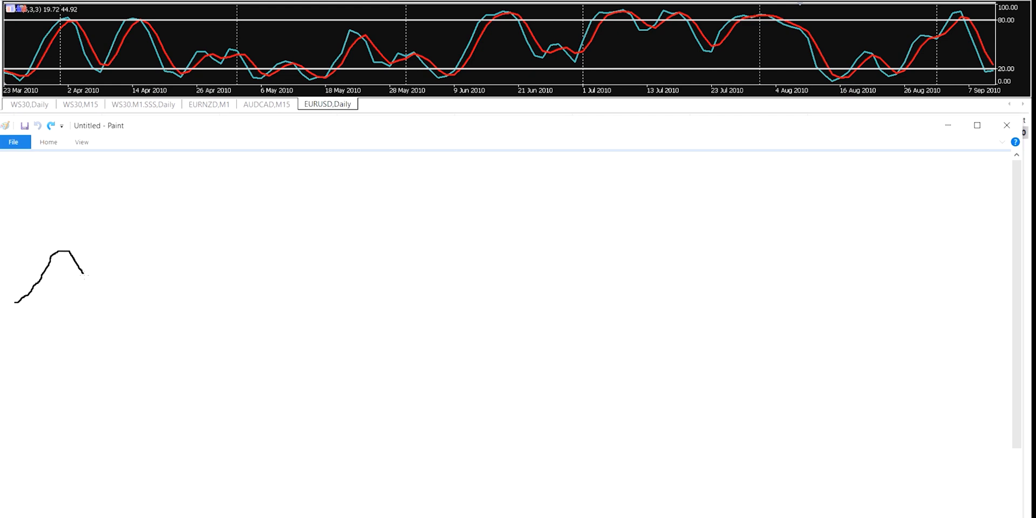
pyautogui.moveTo(65, 257); pyautogui.dragTo(106, 301)
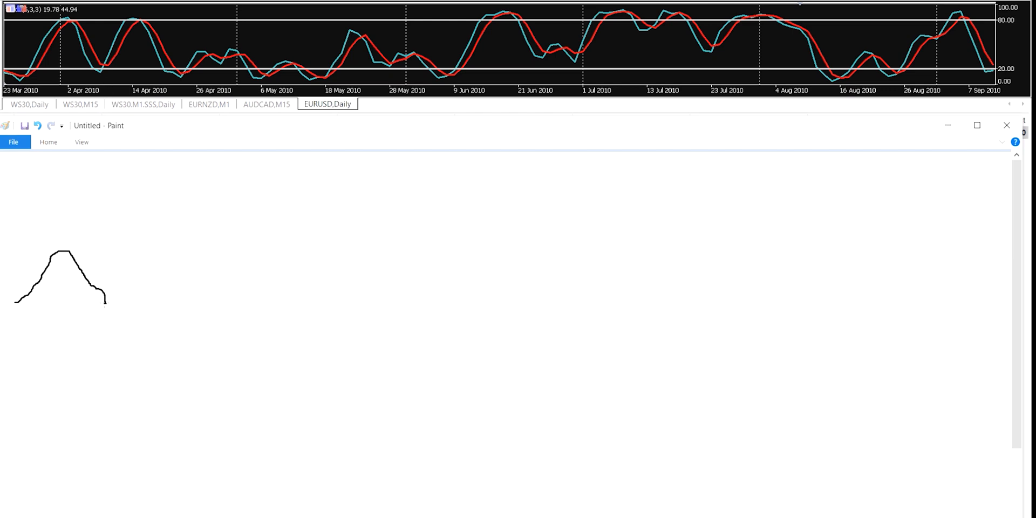
pyautogui.moveTo(103, 302); pyautogui.dragTo(142, 251)
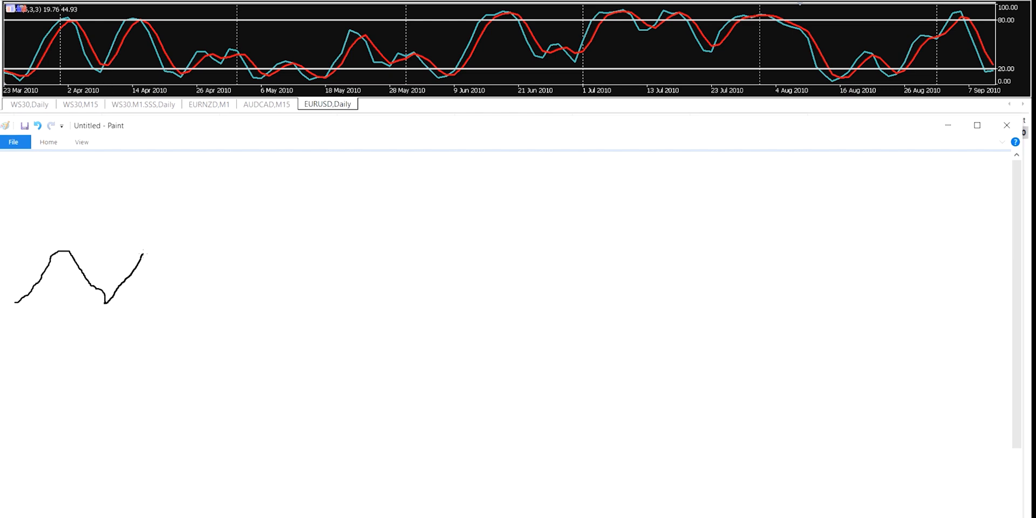
pyautogui.moveTo(141, 253); pyautogui.dragTo(202, 293)
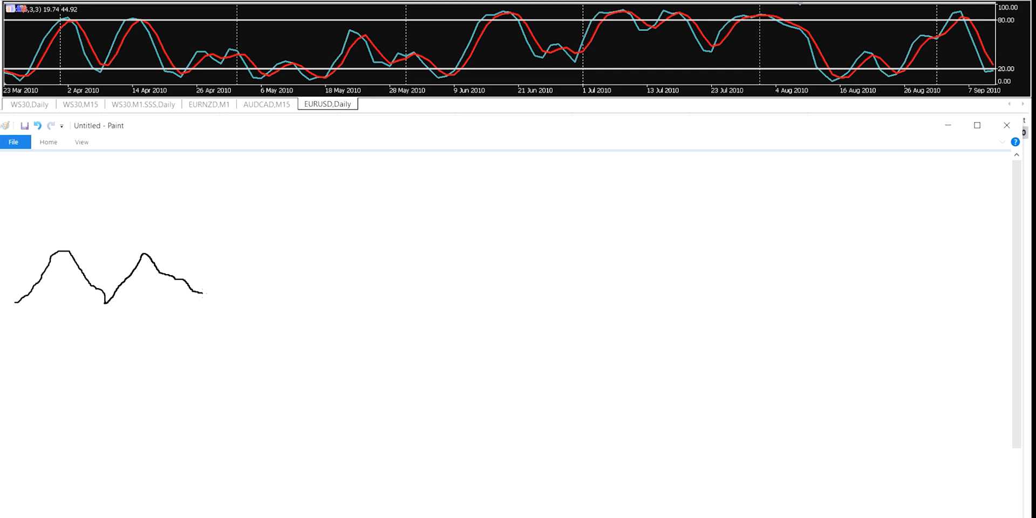
pyautogui.moveTo(197, 292); pyautogui.dragTo(250, 330)
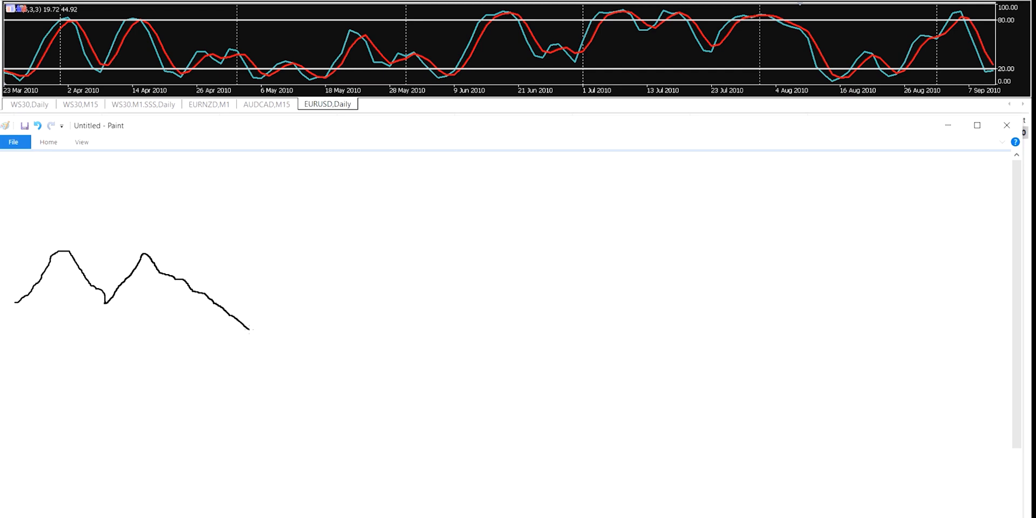
pyautogui.moveTo(243, 73)
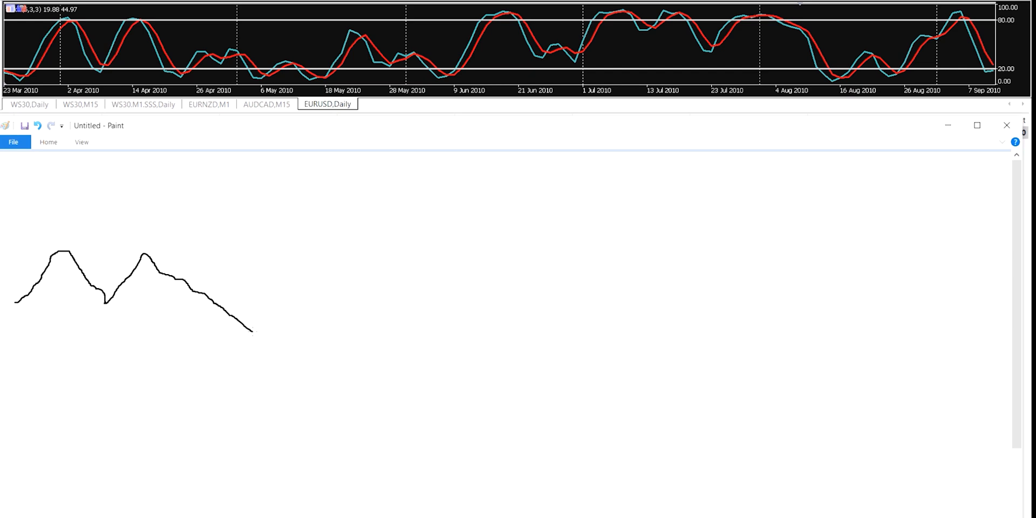
# Continue the decline to a low, a rally with a pullback, then a long drop to a new low.
pyautogui.moveTo(251, 330); pyautogui.dragTo(281, 361)
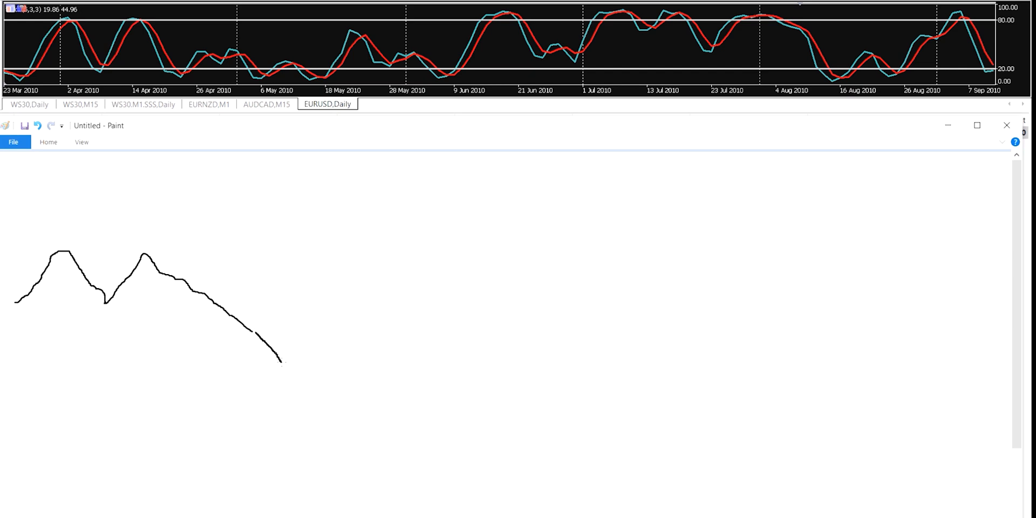
pyautogui.moveTo(277, 362); pyautogui.dragTo(323, 391)
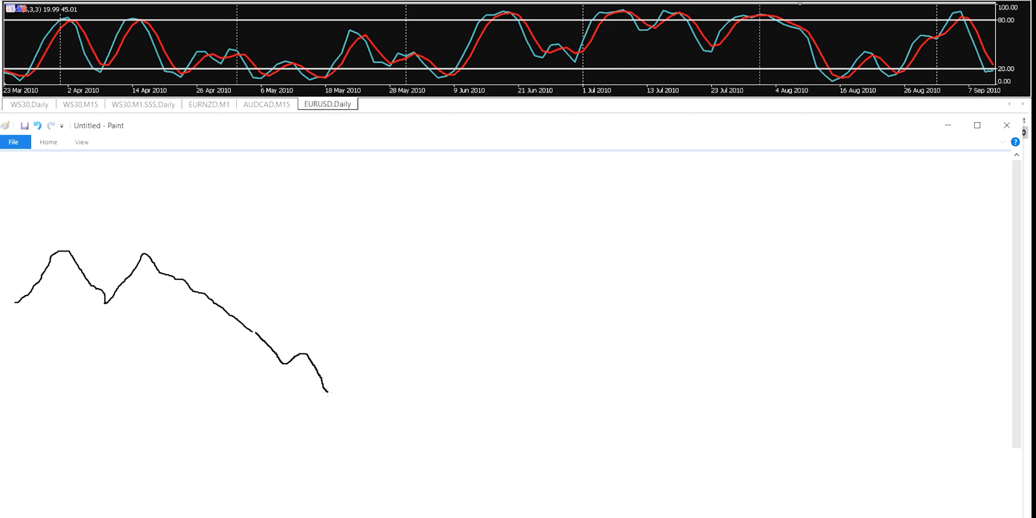
pyautogui.moveTo(323, 392); pyautogui.dragTo(353, 400)
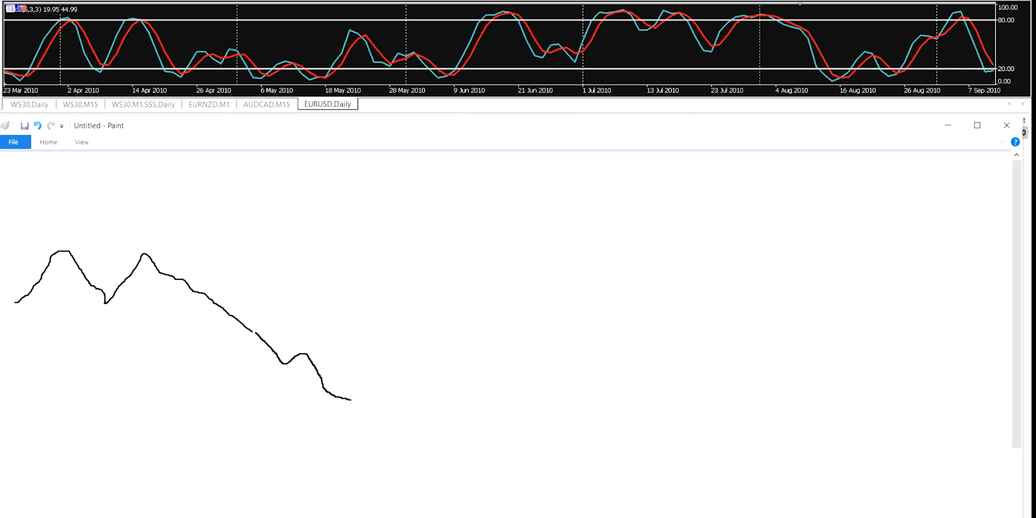
pyautogui.moveTo(350, 400); pyautogui.dragTo(386, 344)
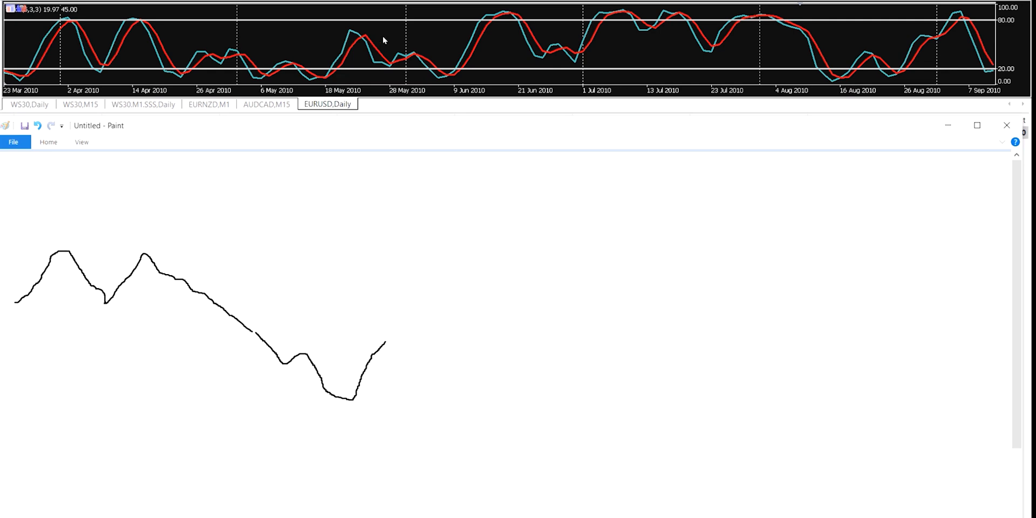
pyautogui.moveTo(375, 150)
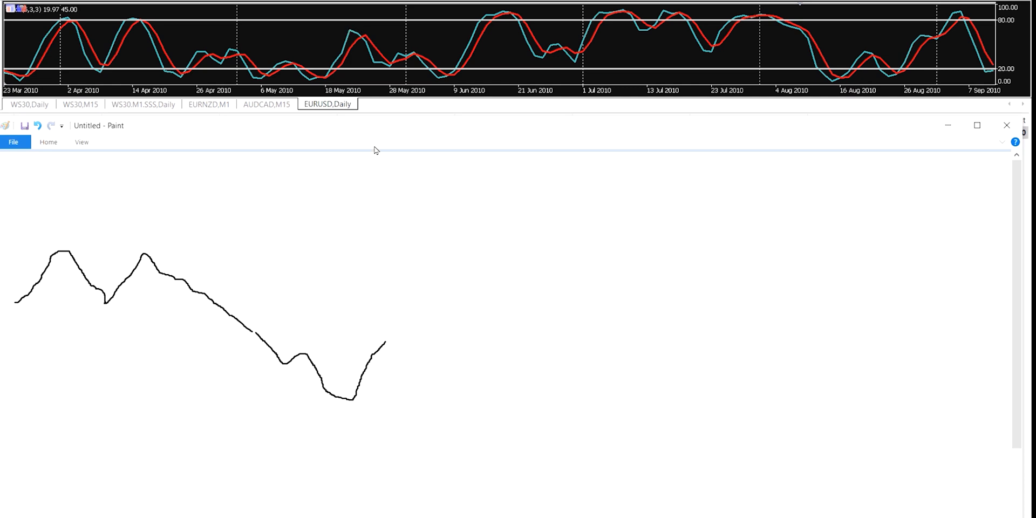
pyautogui.moveTo(380, 360); pyautogui.dragTo(386, 342)
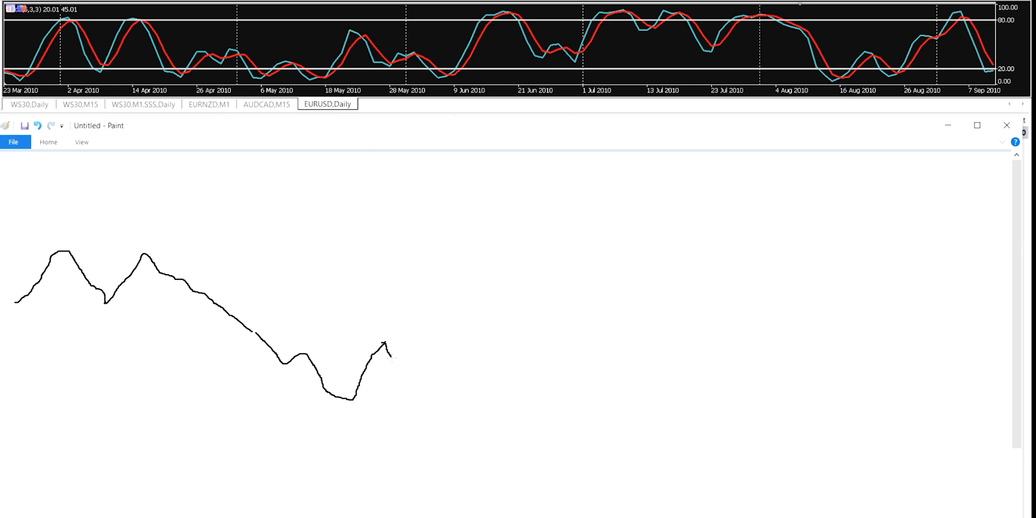
pyautogui.moveTo(386, 343); pyautogui.dragTo(477, 430)
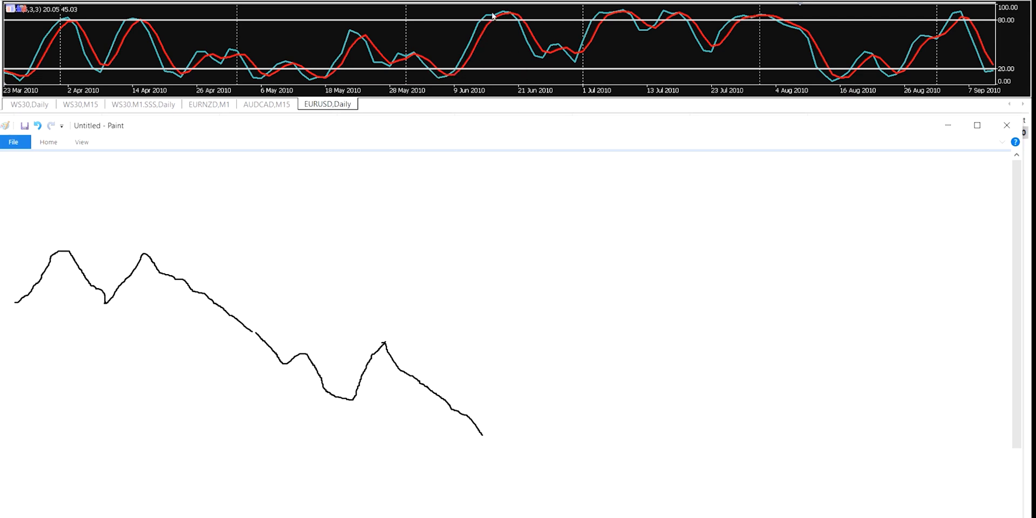
pyautogui.moveTo(489, 103)
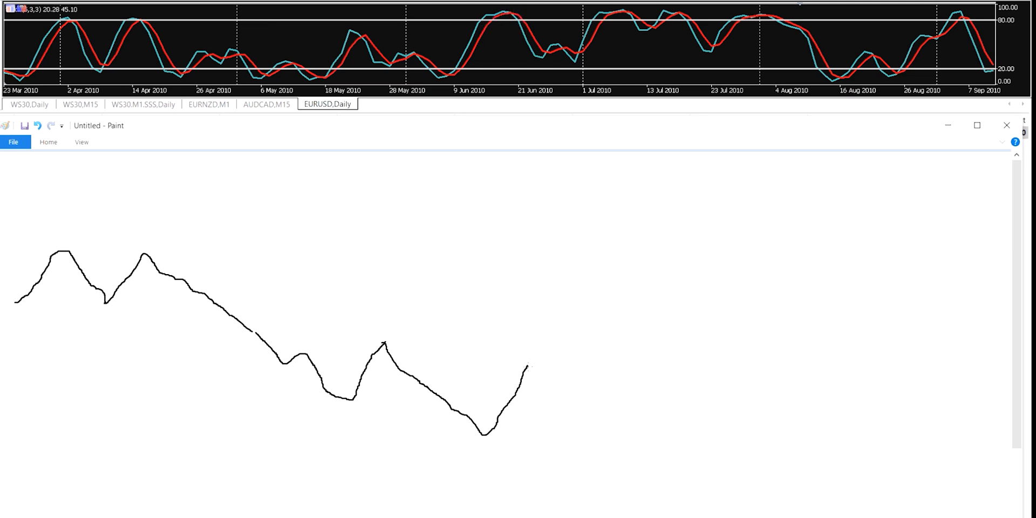
# Draw a peak, a flat stretch, a strong rise, a pullback and a new higher peak.
pyautogui.moveTo(525, 367); pyautogui.dragTo(562, 393)
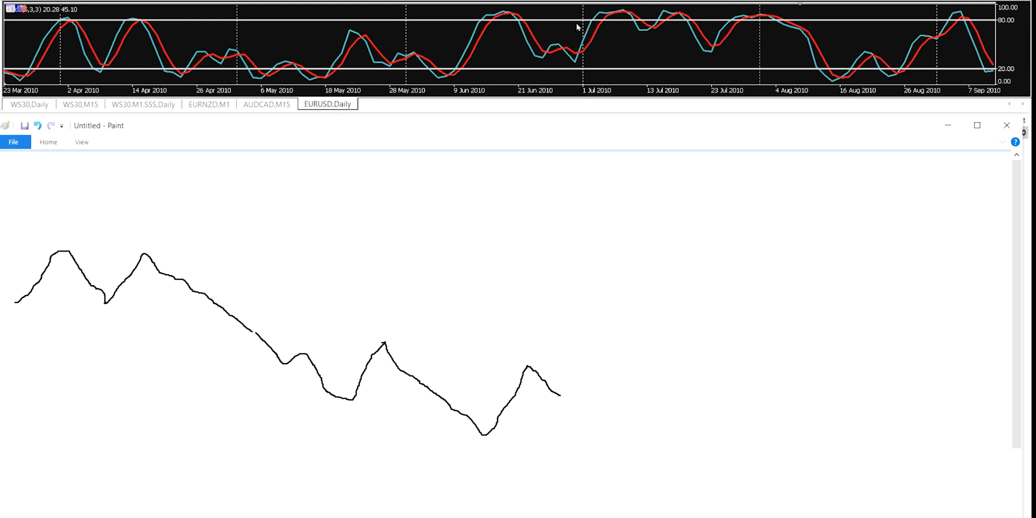
pyautogui.moveTo(627, 18)
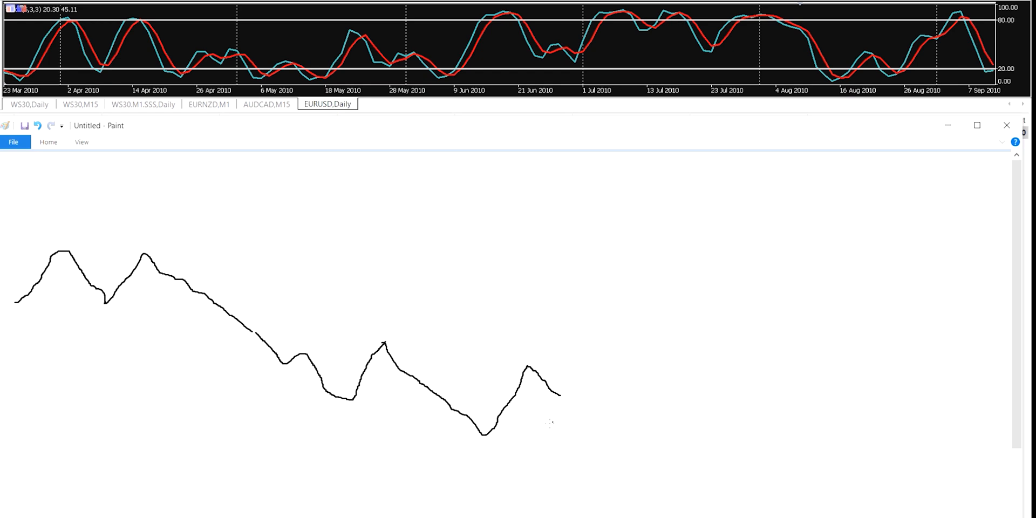
pyautogui.moveTo(551, 393); pyautogui.dragTo(565, 392)
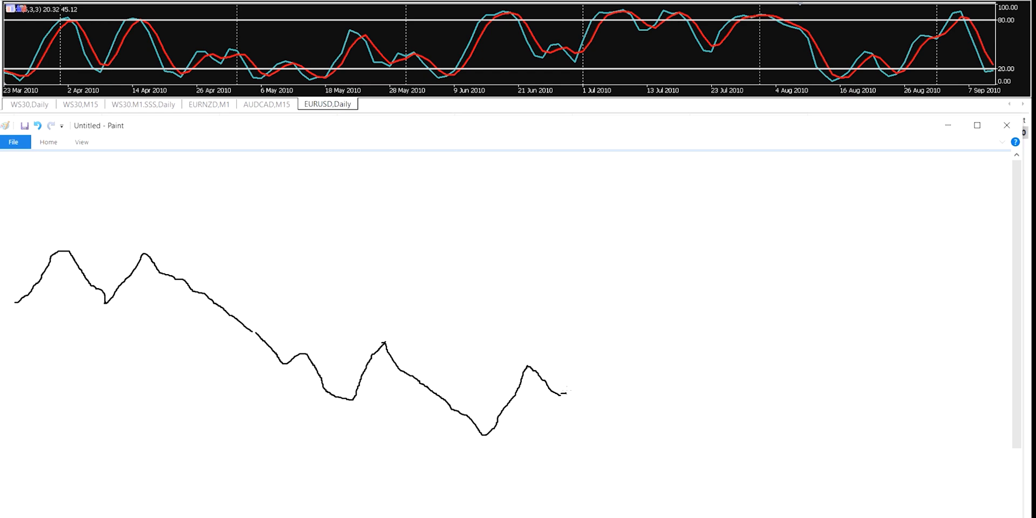
pyautogui.moveTo(565, 390); pyautogui.dragTo(647, 284)
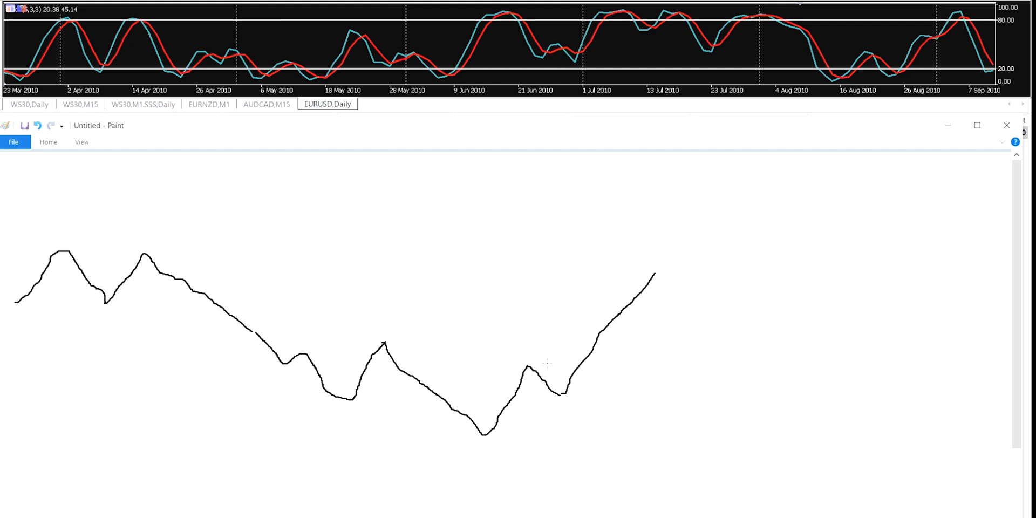
pyautogui.moveTo(663, 27)
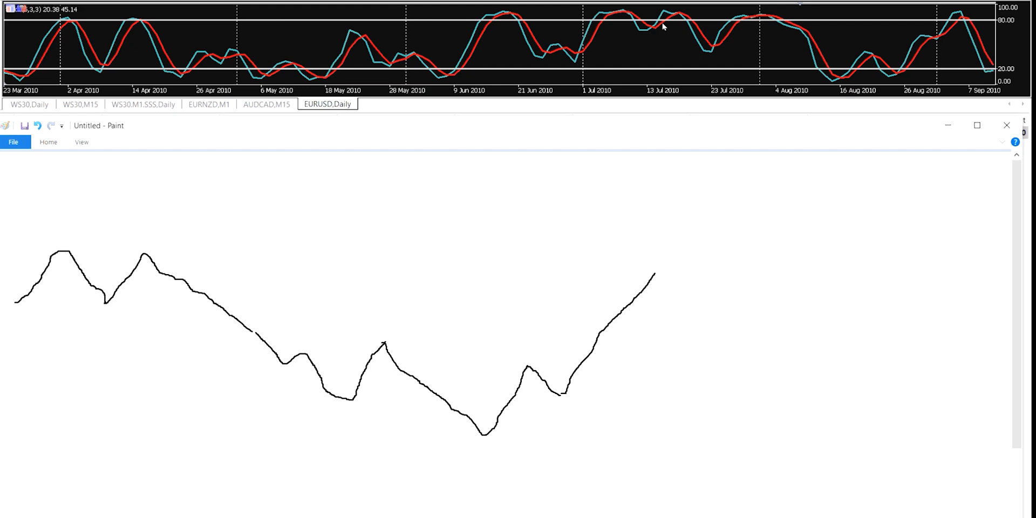
pyautogui.moveTo(715, 54)
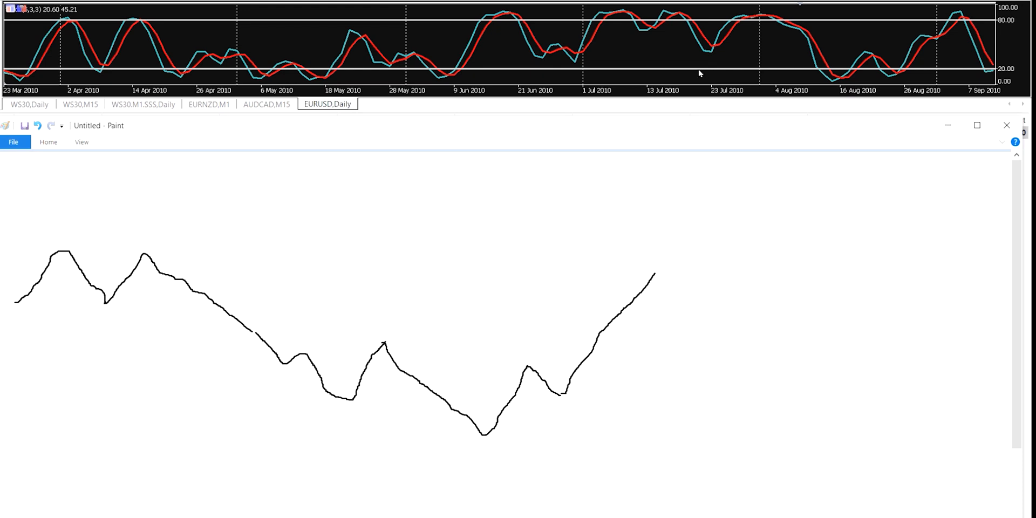
pyautogui.moveTo(725, 75)
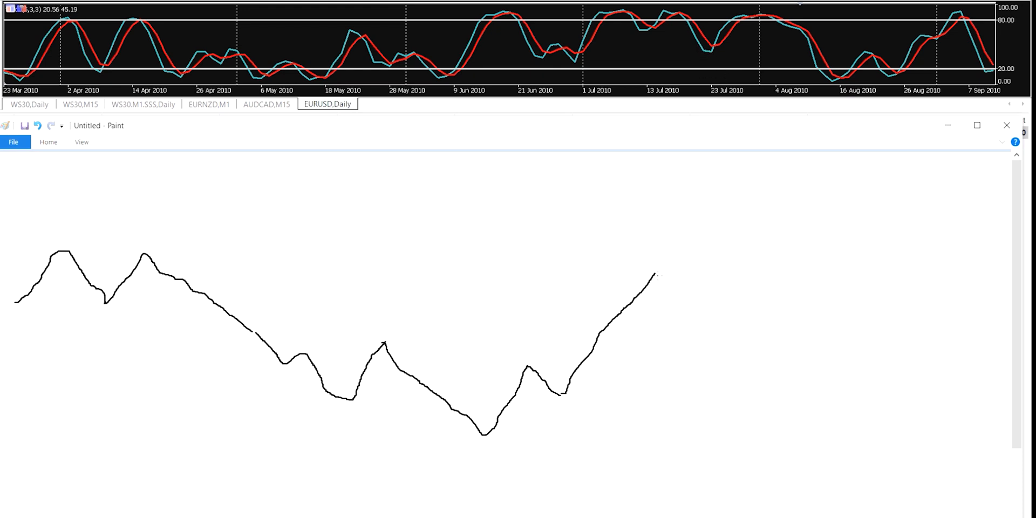
pyautogui.moveTo(653, 273); pyautogui.dragTo(680, 319)
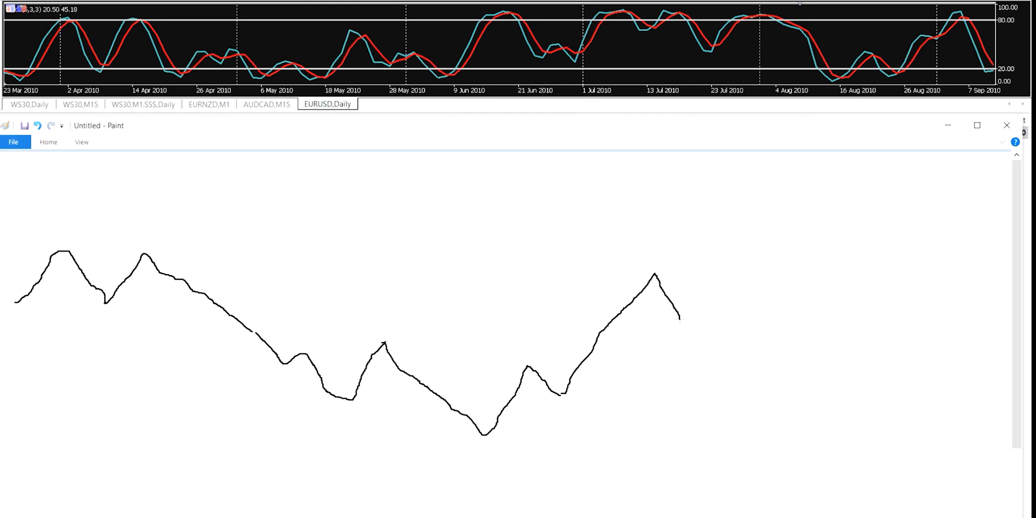
pyautogui.moveTo(720, 59)
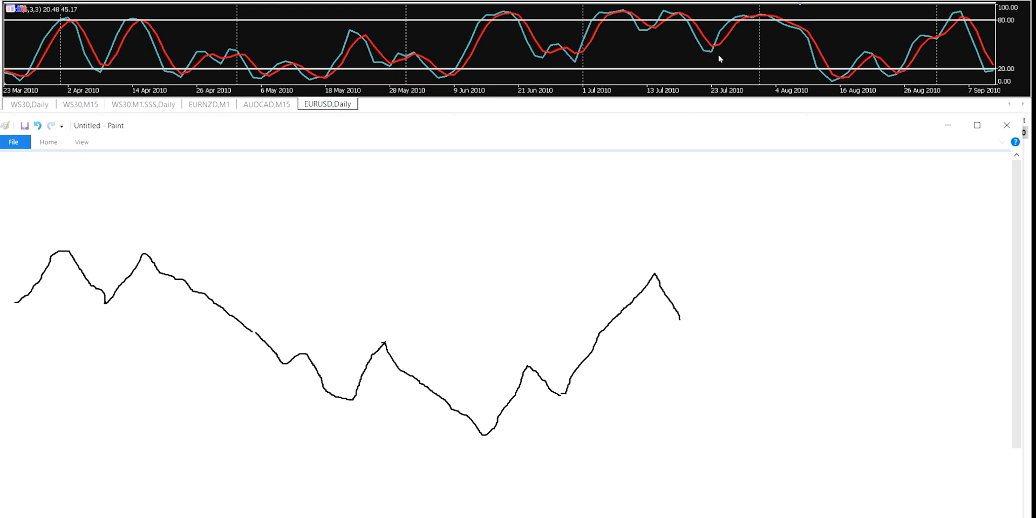
pyautogui.moveTo(748, 19)
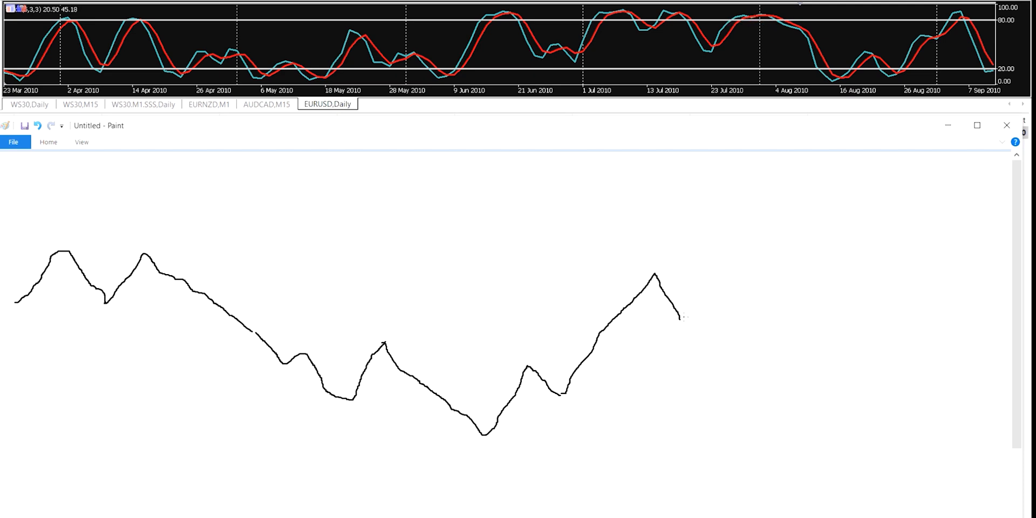
pyautogui.moveTo(677, 318); pyautogui.dragTo(730, 251)
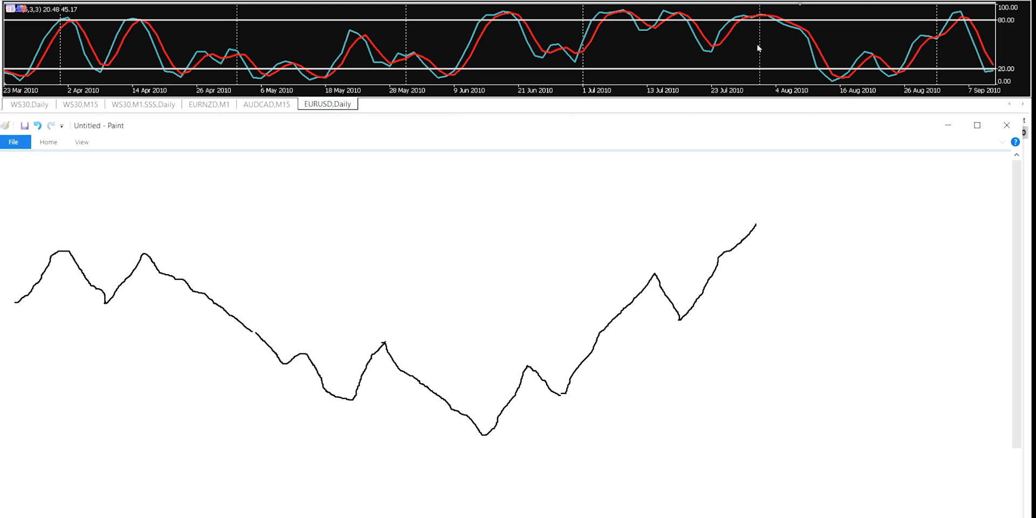
pyautogui.moveTo(817, 104)
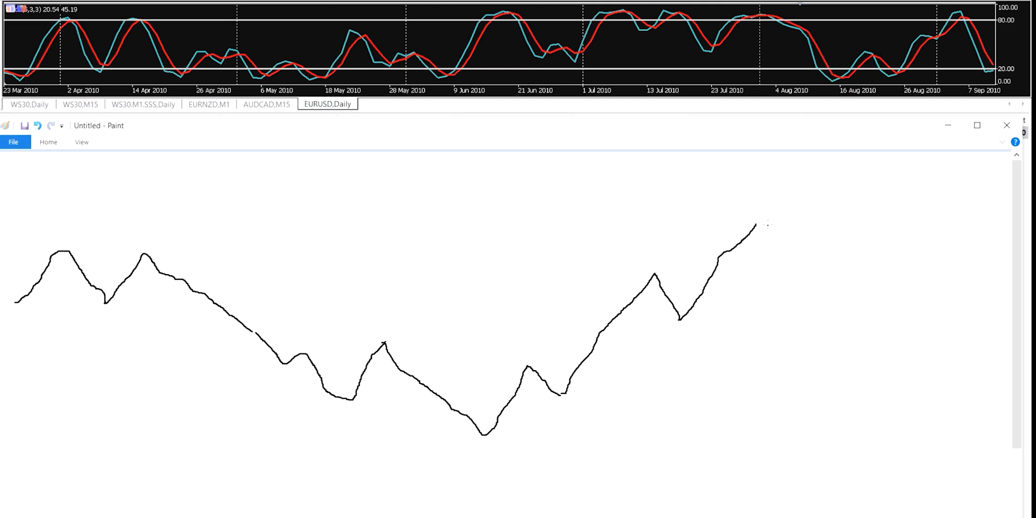
# Finish the path with a decline from the top, a bounce and a small rebound near the right edge.
pyautogui.moveTo(753, 228); pyautogui.dragTo(773, 258)
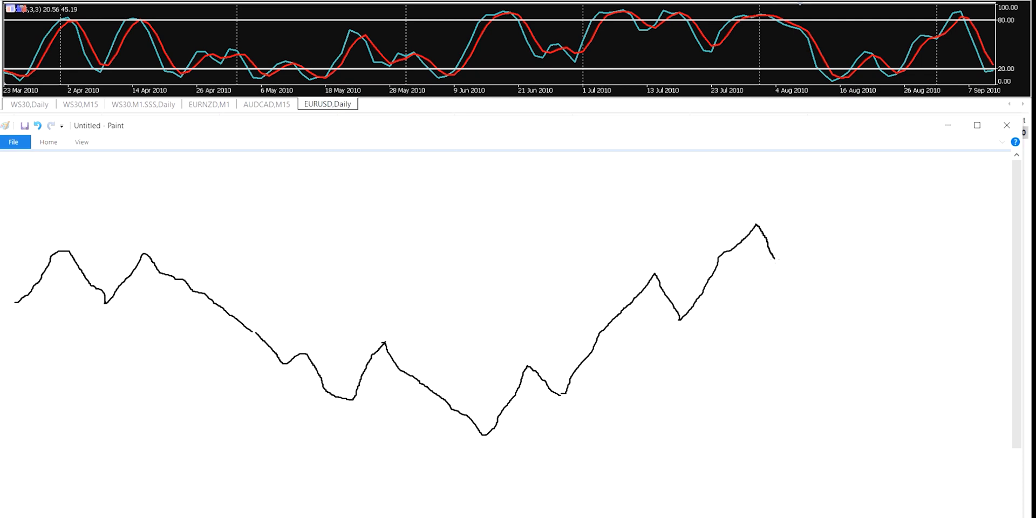
pyautogui.moveTo(773, 254); pyautogui.dragTo(843, 271)
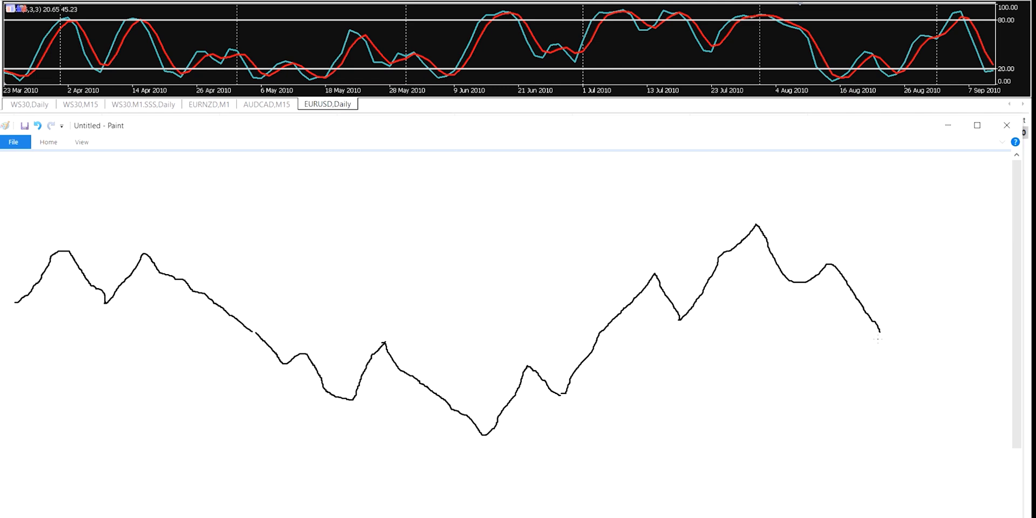
pyautogui.moveTo(879, 341); pyautogui.dragTo(908, 298)
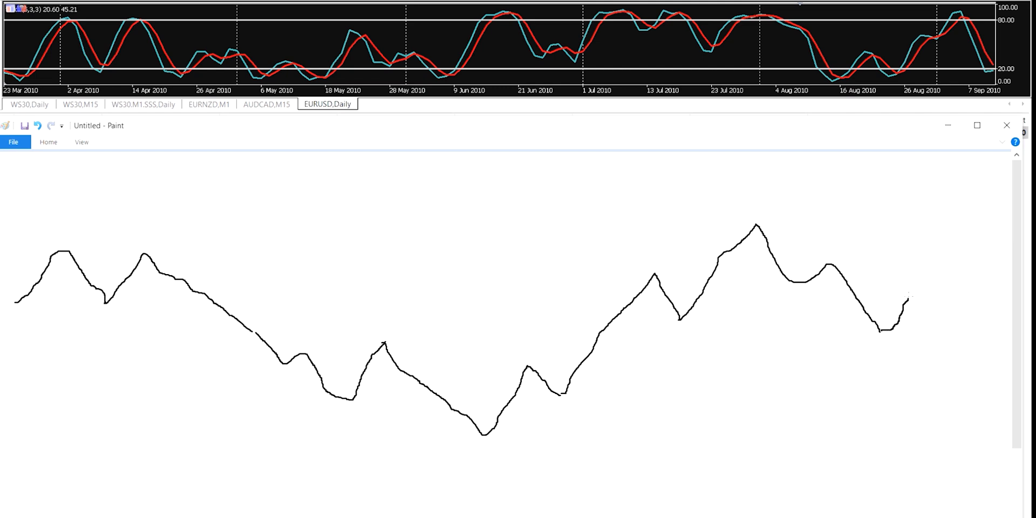
pyautogui.moveTo(909, 295); pyautogui.dragTo(984, 324)
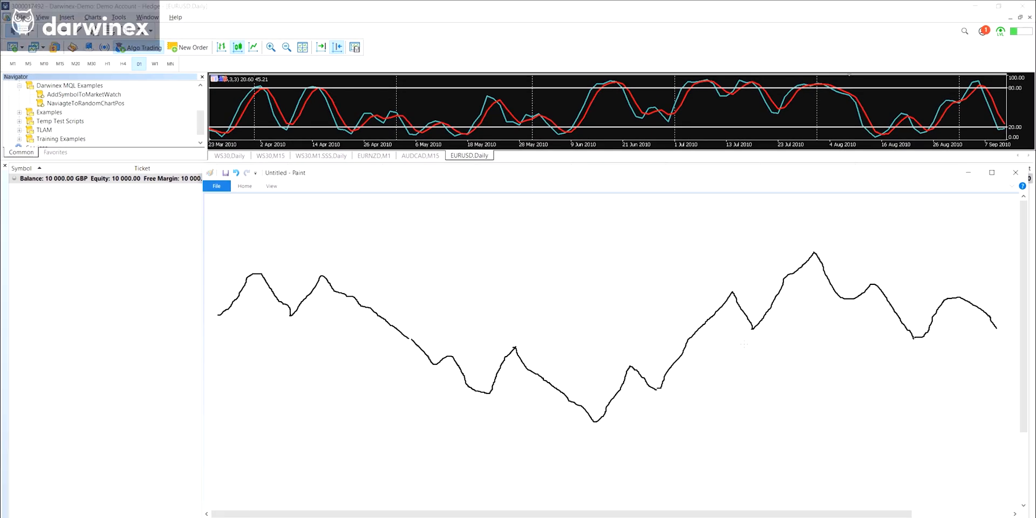
pyautogui.moveTo(730, 185)
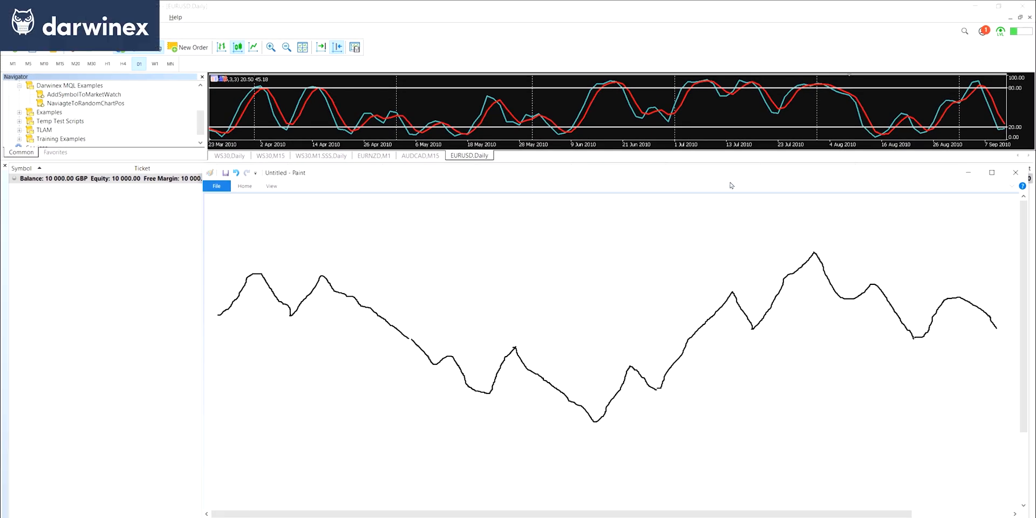
pyautogui.moveTo(666, 166)
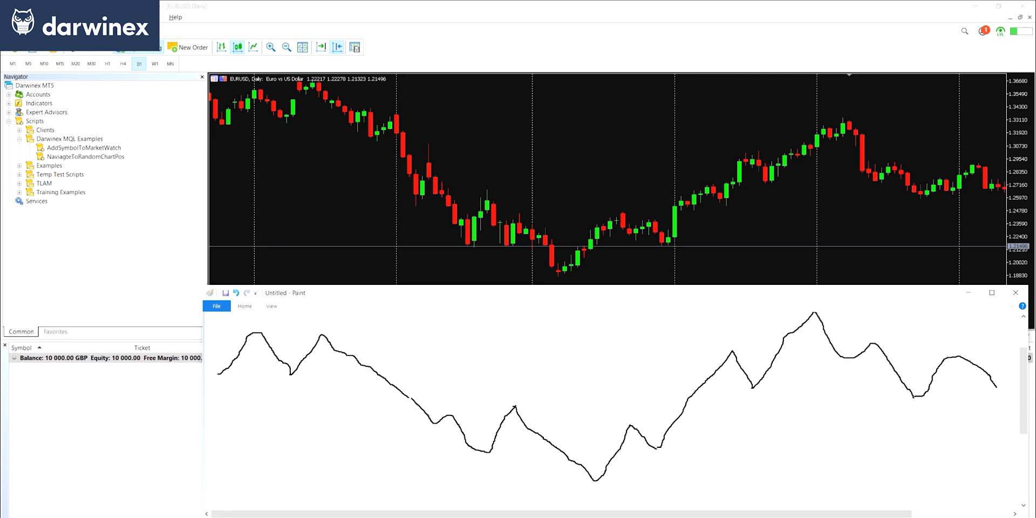
pyautogui.moveTo(346, 98)
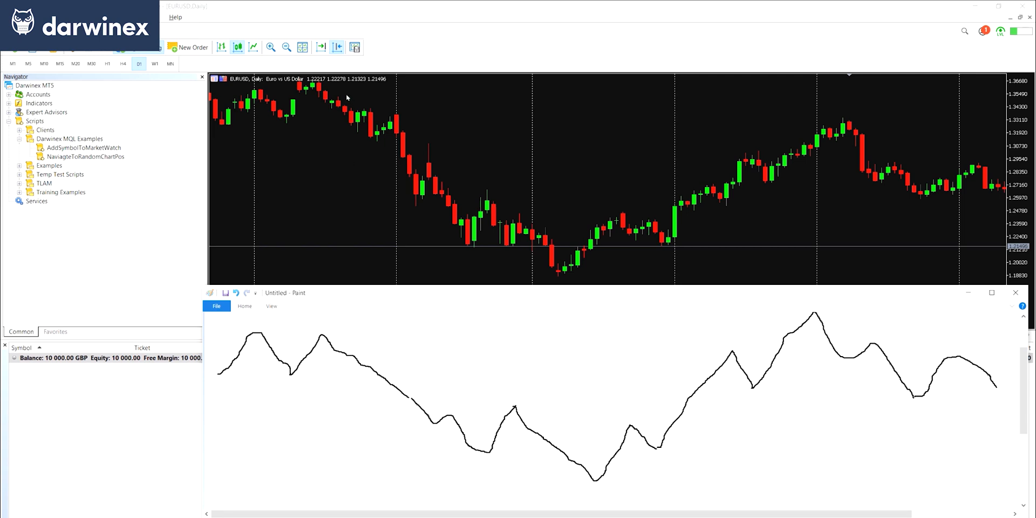
pyautogui.moveTo(289, 79)
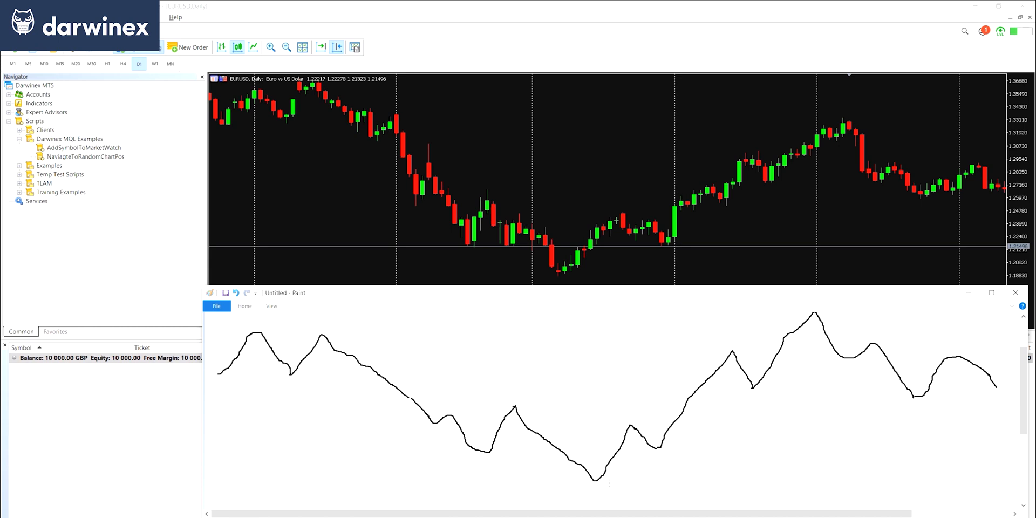
pyautogui.moveTo(635, 293)
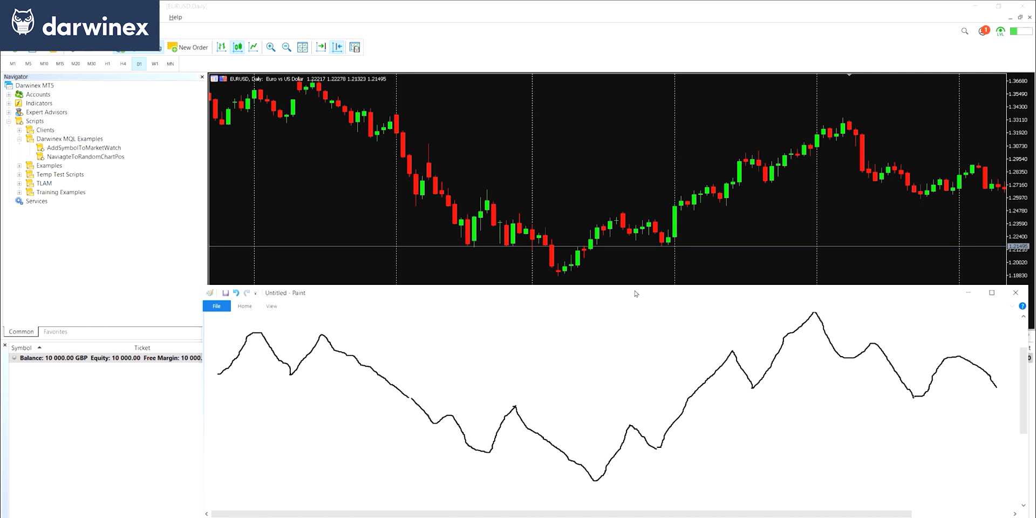
pyautogui.moveTo(661, 242)
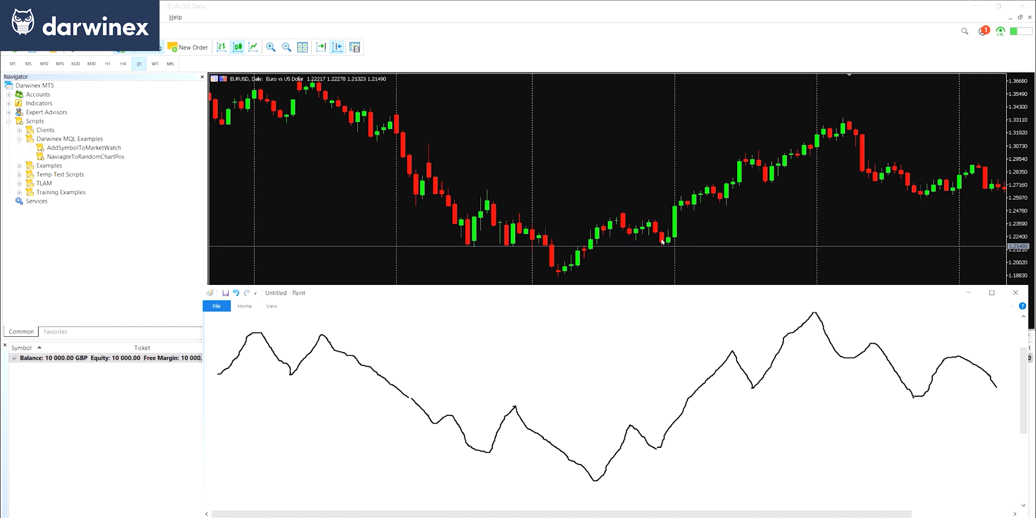
pyautogui.moveTo(734, 345)
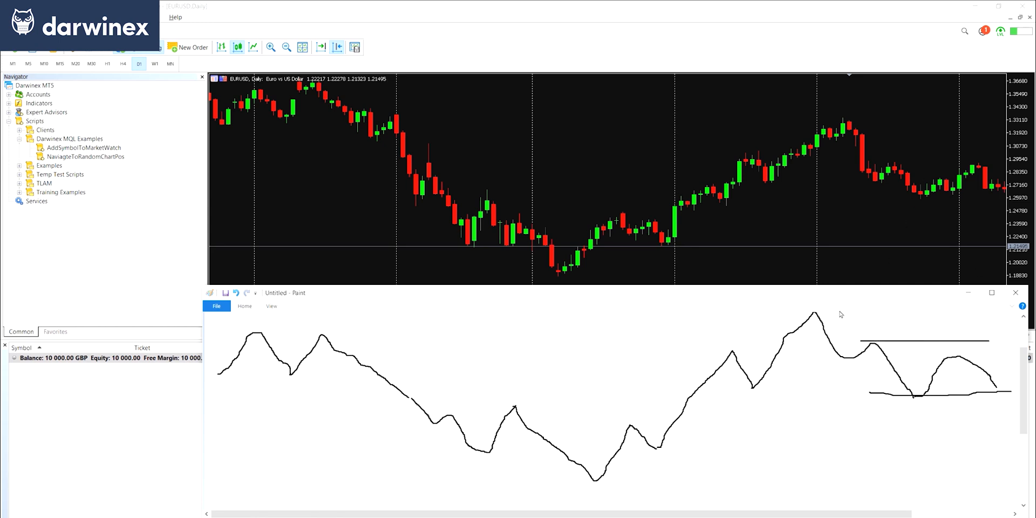
pyautogui.moveTo(865, 162)
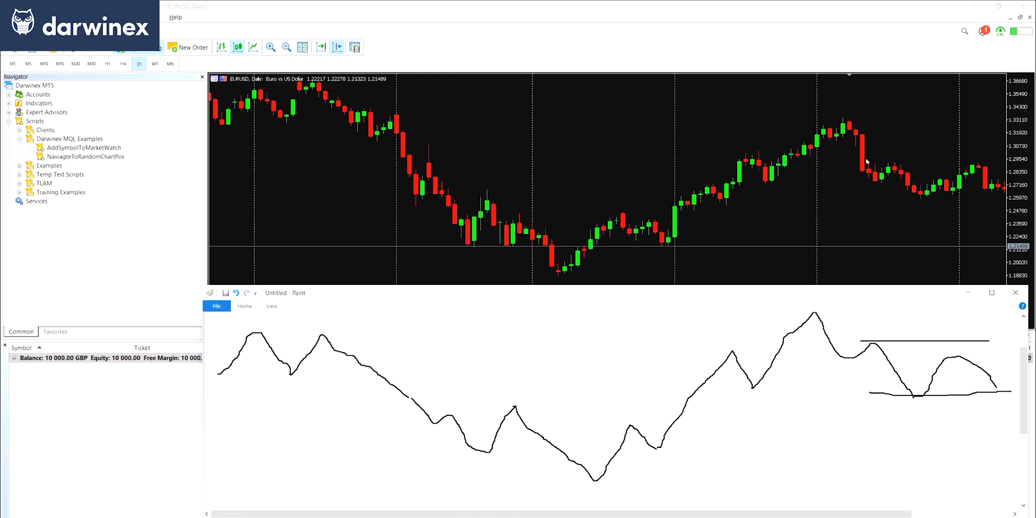
# Mark a level line across the sketch's early peaks and bring the MetaTrader chart back to the front.
pyautogui.moveTo(812, 314); pyautogui.dragTo(811, 409)
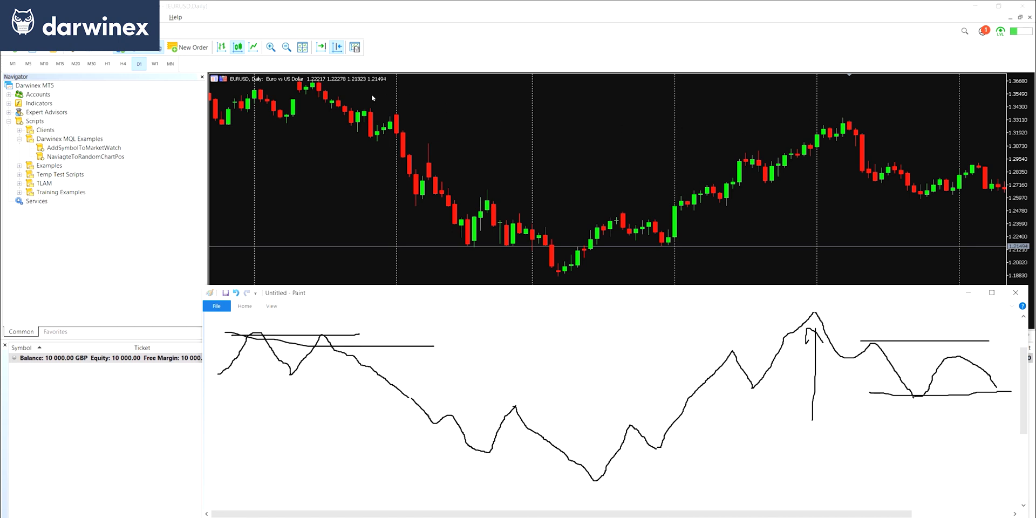
pyautogui.moveTo(854, 131)
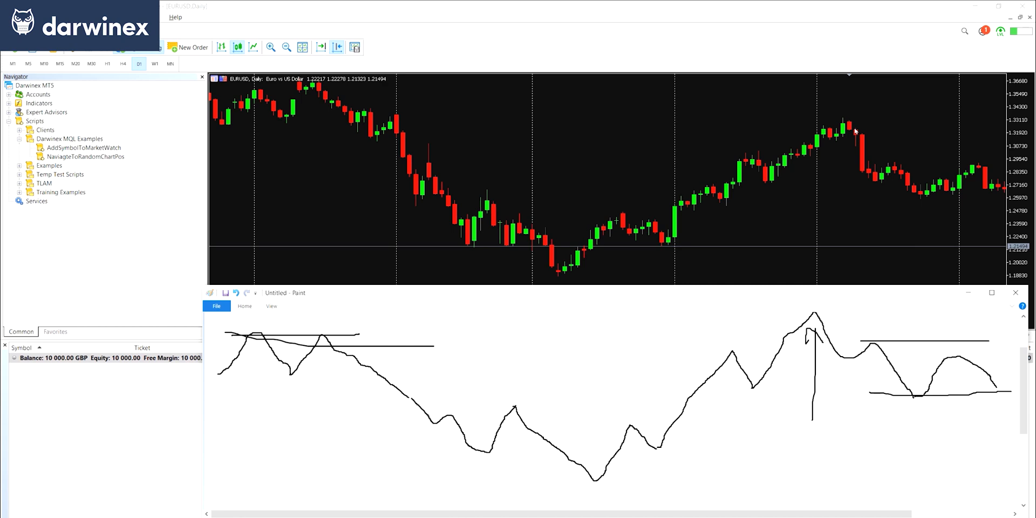
pyautogui.moveTo(765, 7)
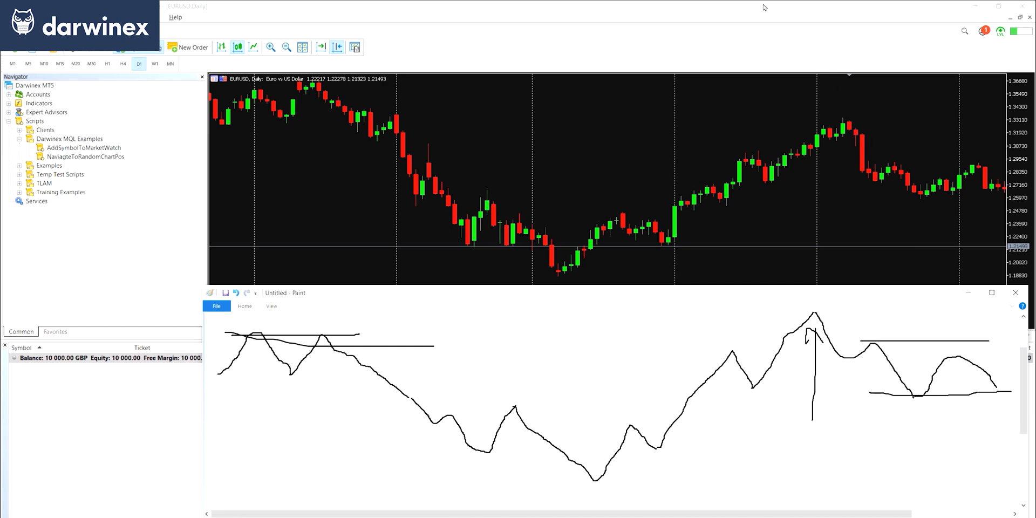
pyautogui.click(1014, 292)
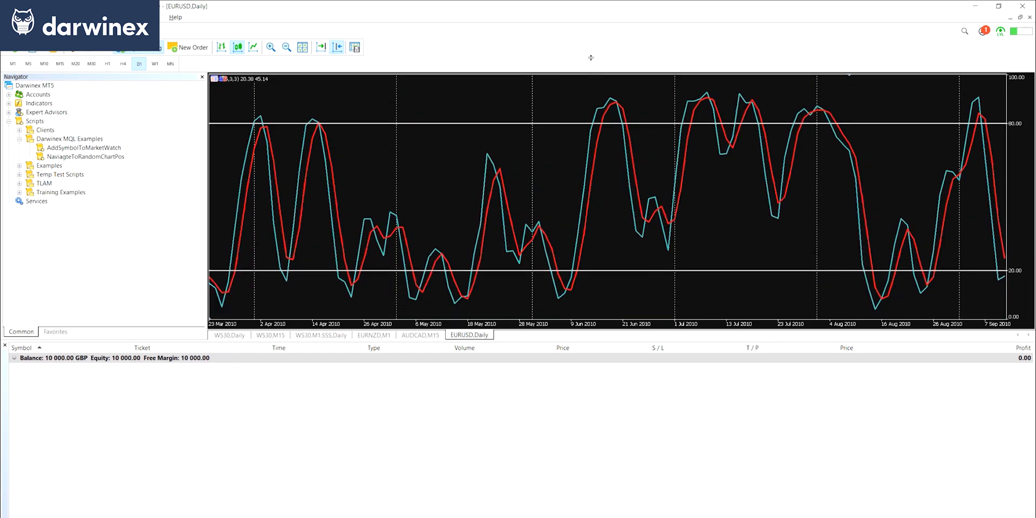
pyautogui.moveTo(94, 160)
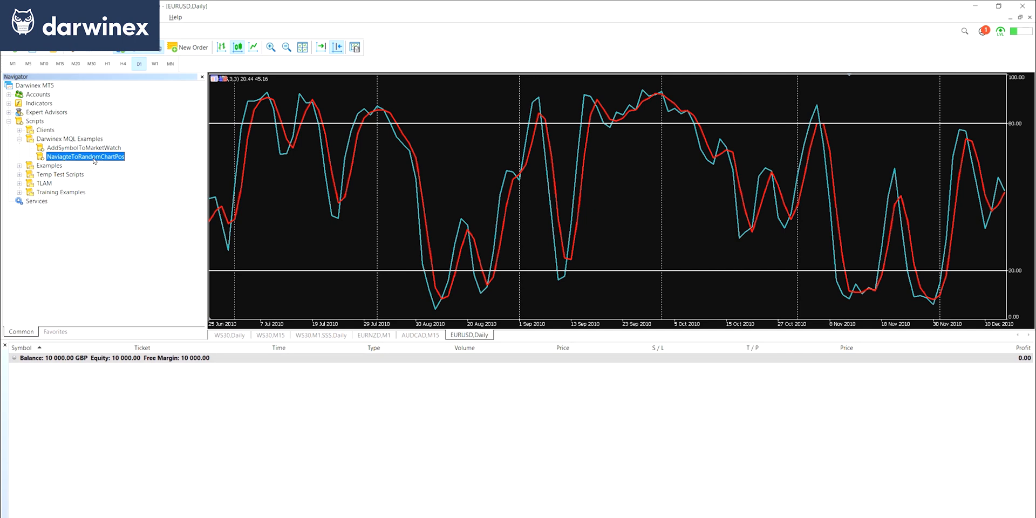
pyautogui.moveTo(513, 343)
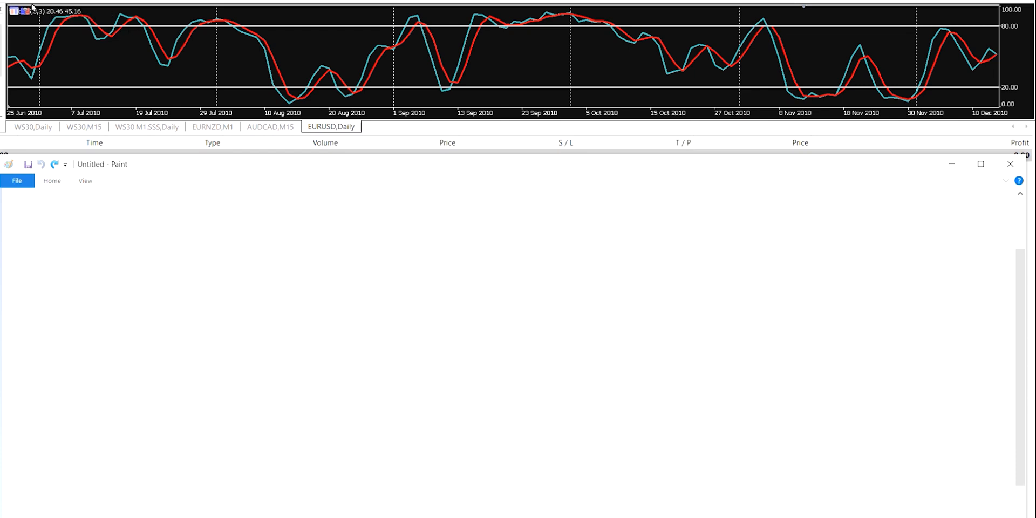
pyautogui.moveTo(127, 16)
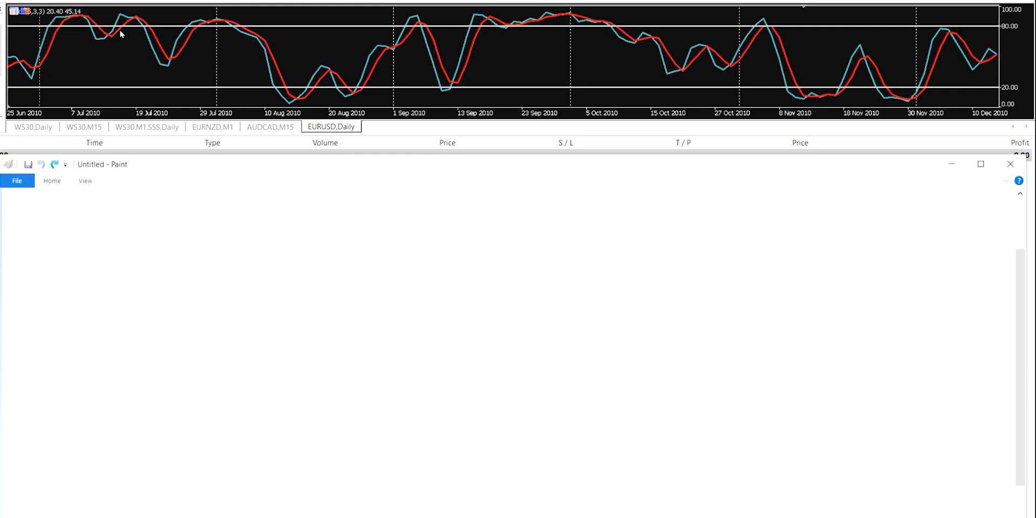
pyautogui.moveTo(165, 63)
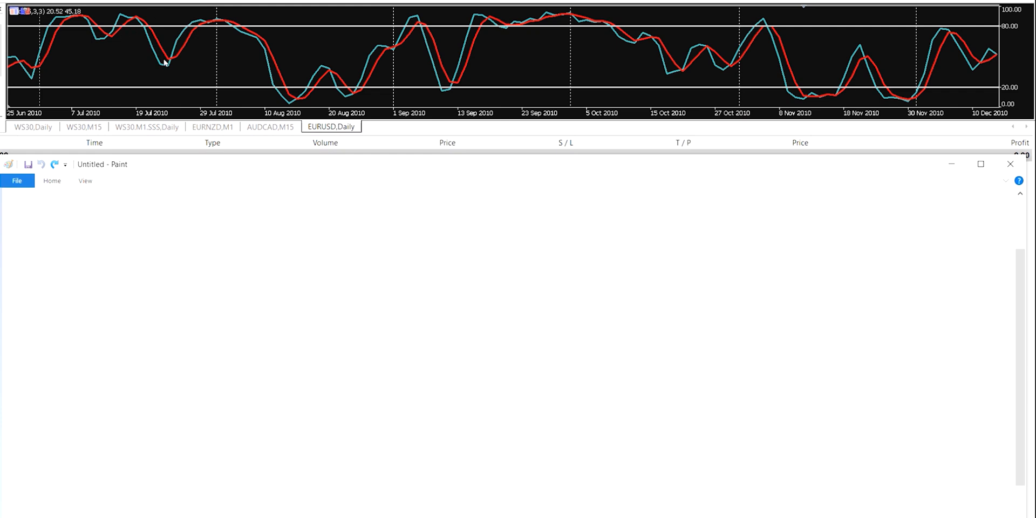
pyautogui.moveTo(224, 18)
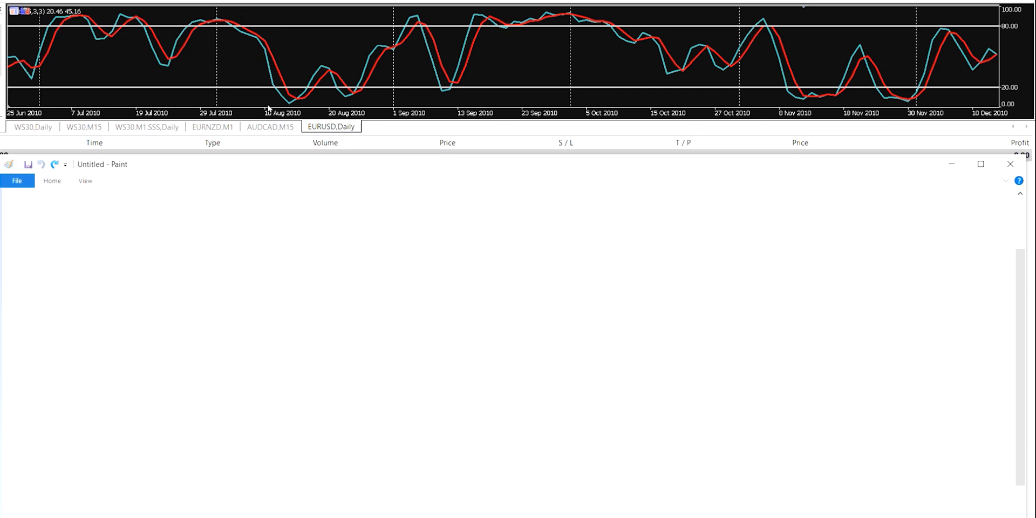
pyautogui.moveTo(342, 94)
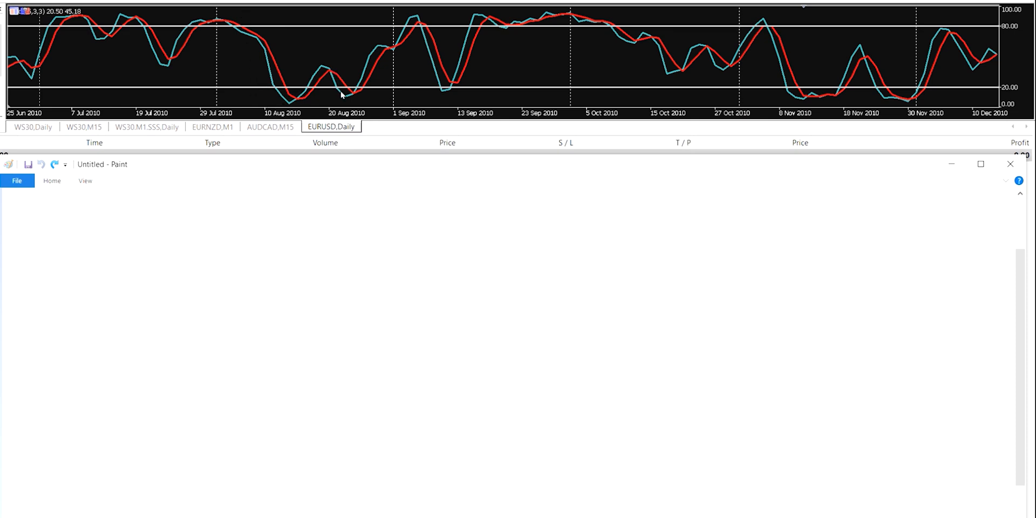
pyautogui.moveTo(408, 36)
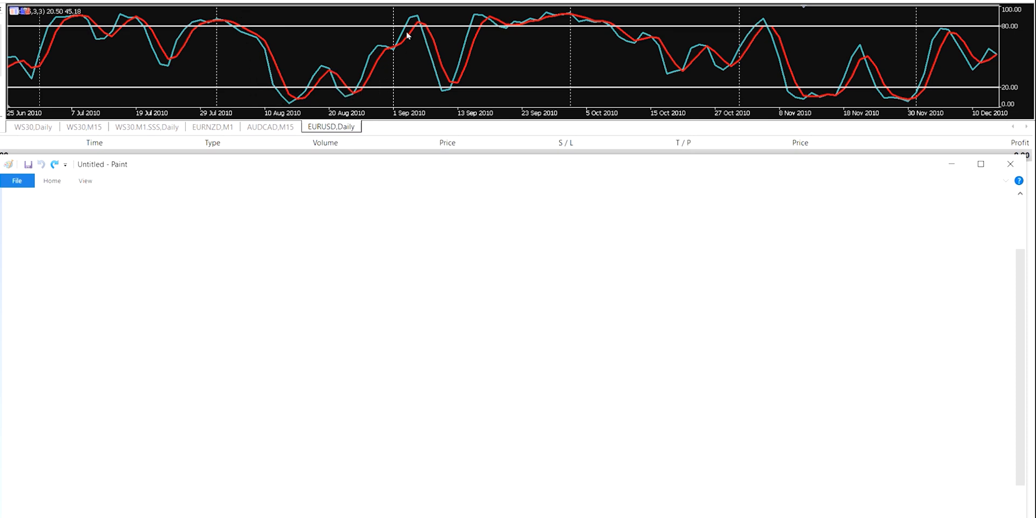
pyautogui.moveTo(474, 18)
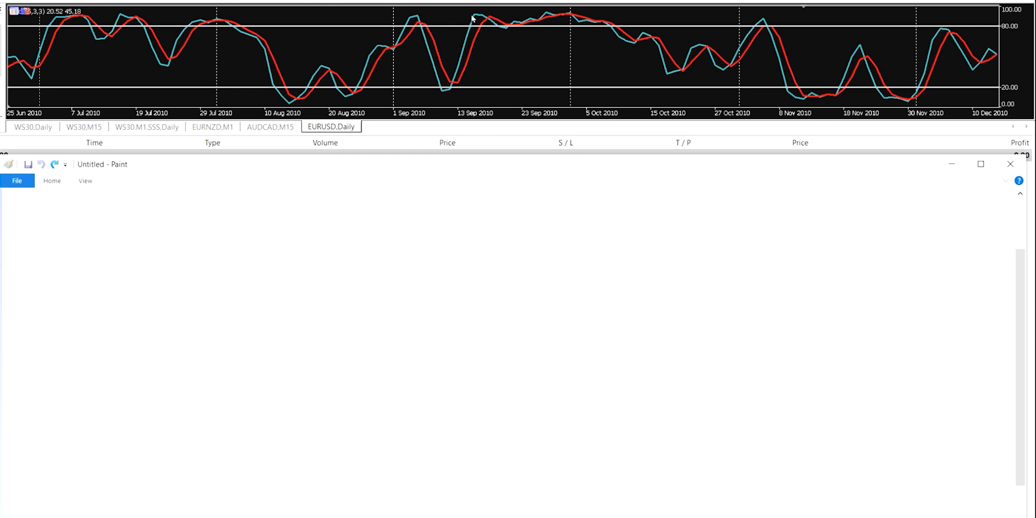
pyautogui.moveTo(595, 21)
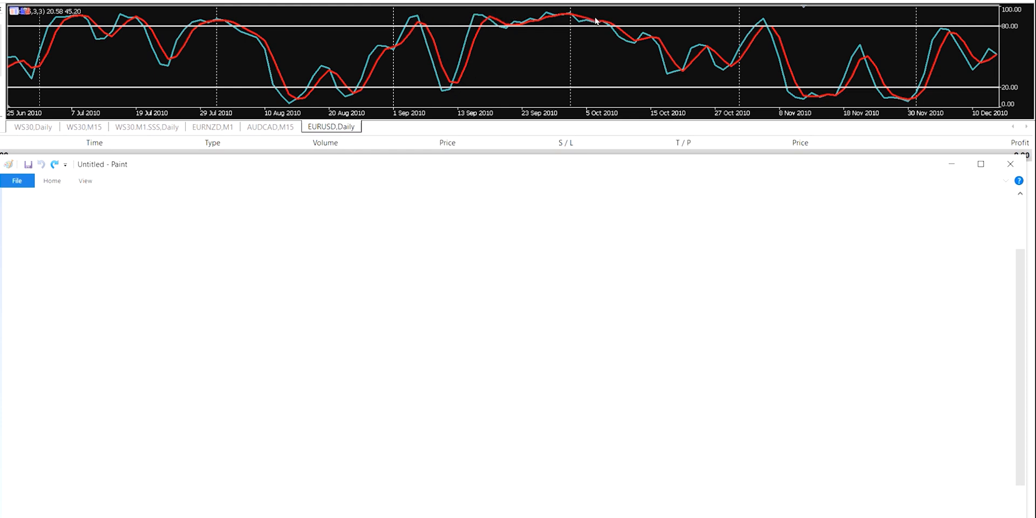
pyautogui.moveTo(755, 35)
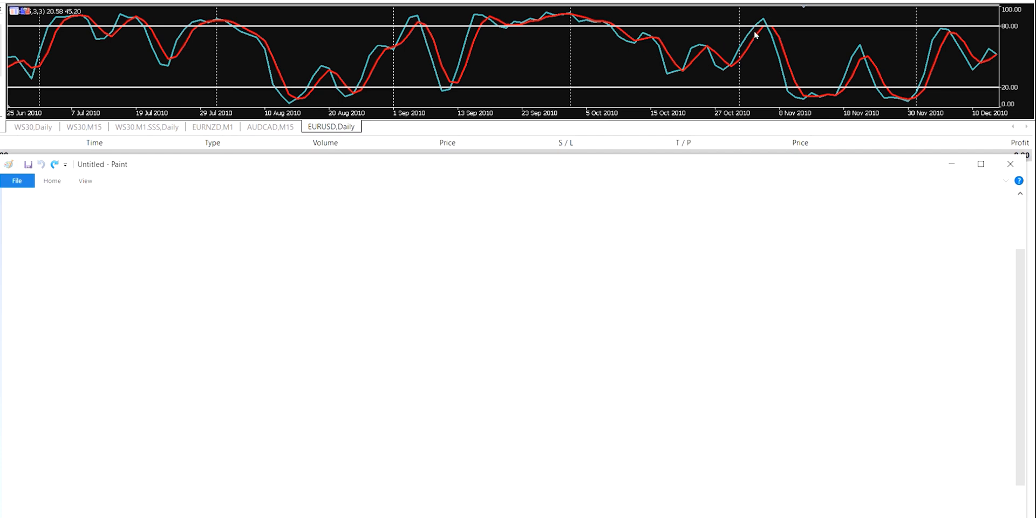
pyautogui.moveTo(676, 56)
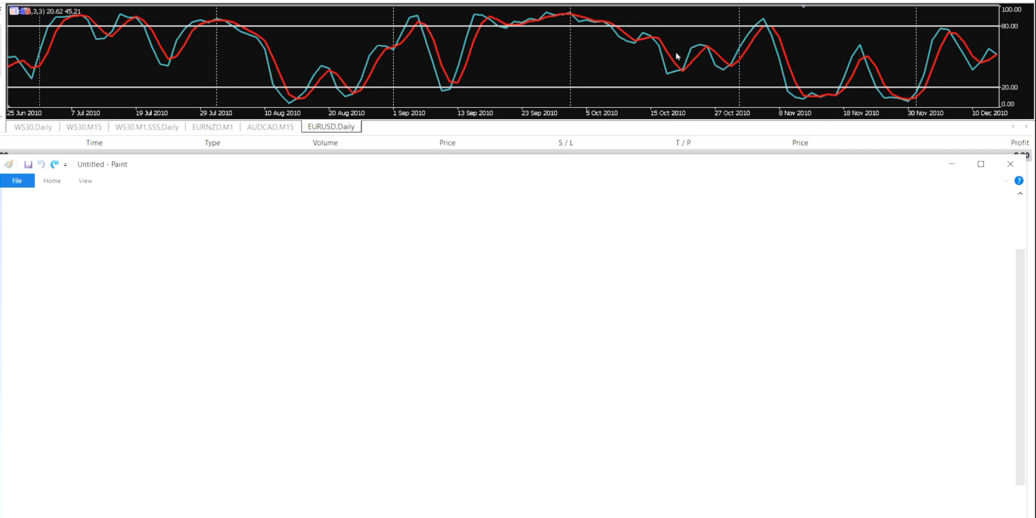
pyautogui.moveTo(735, 65)
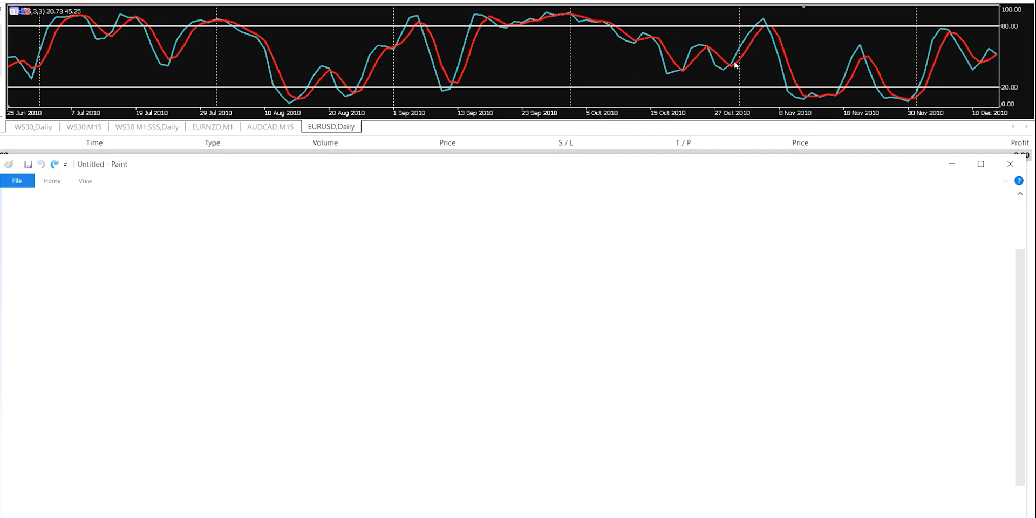
pyautogui.moveTo(16, 108)
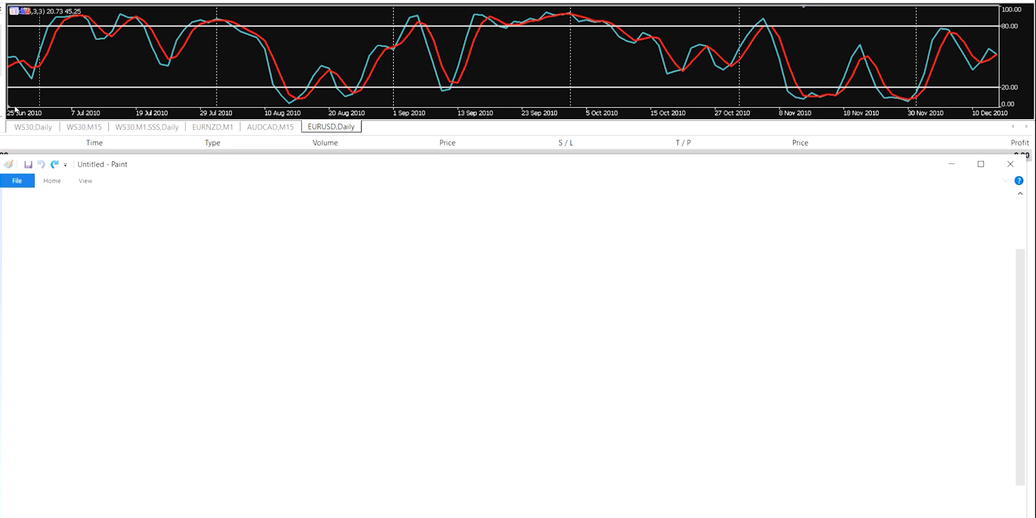
pyautogui.moveTo(45, 374)
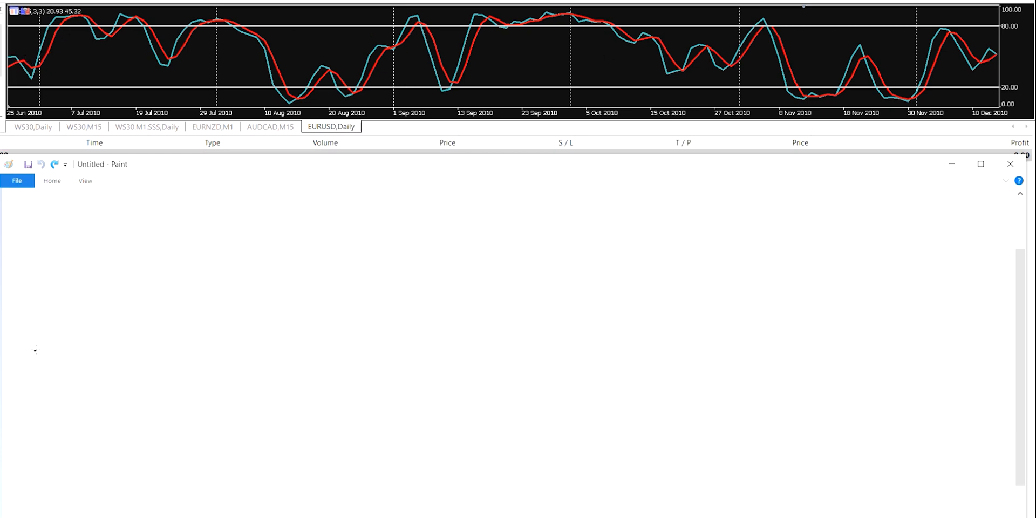
# Draw the path rising from the left through two small peaks with a pullback after the second.
pyautogui.moveTo(35, 349); pyautogui.dragTo(88, 318)
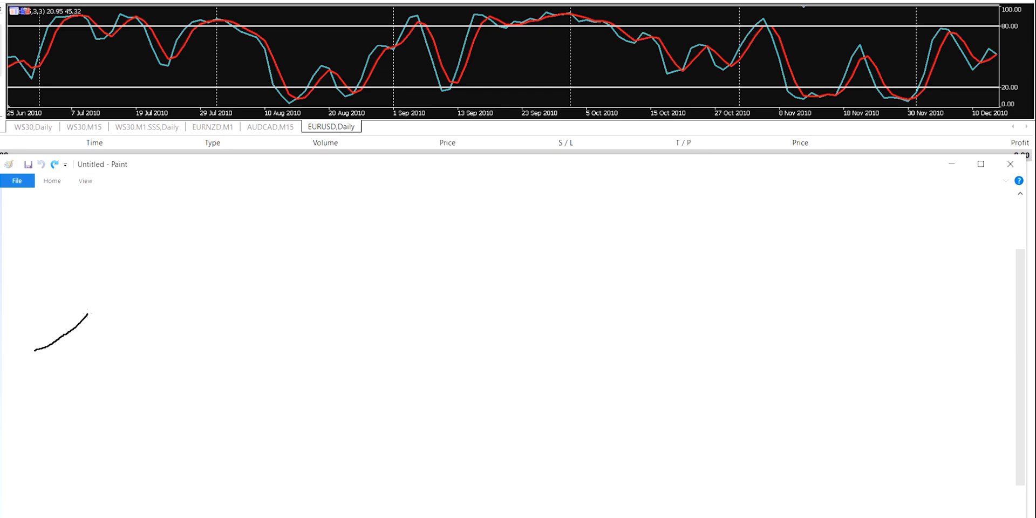
pyautogui.moveTo(86, 315); pyautogui.dragTo(132, 262)
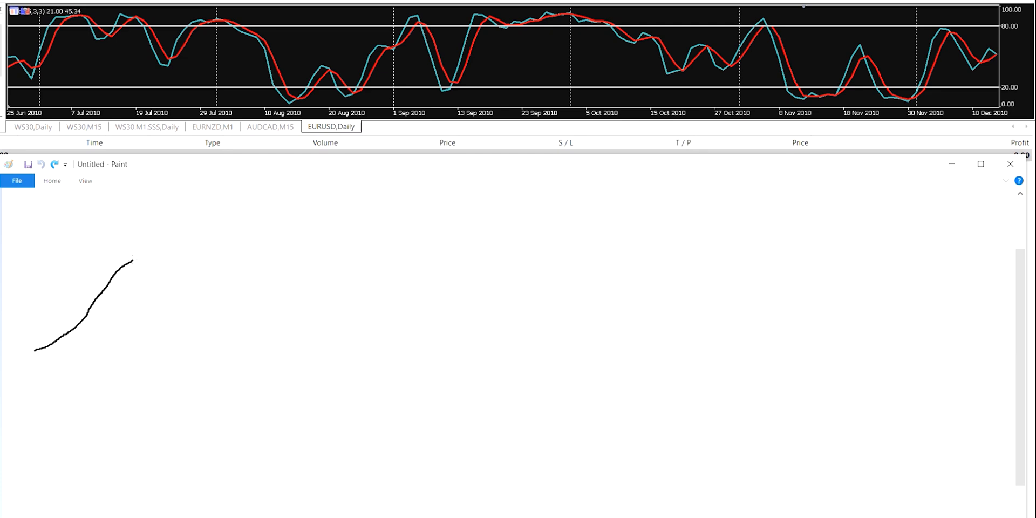
pyautogui.moveTo(132, 261); pyautogui.dragTo(175, 271)
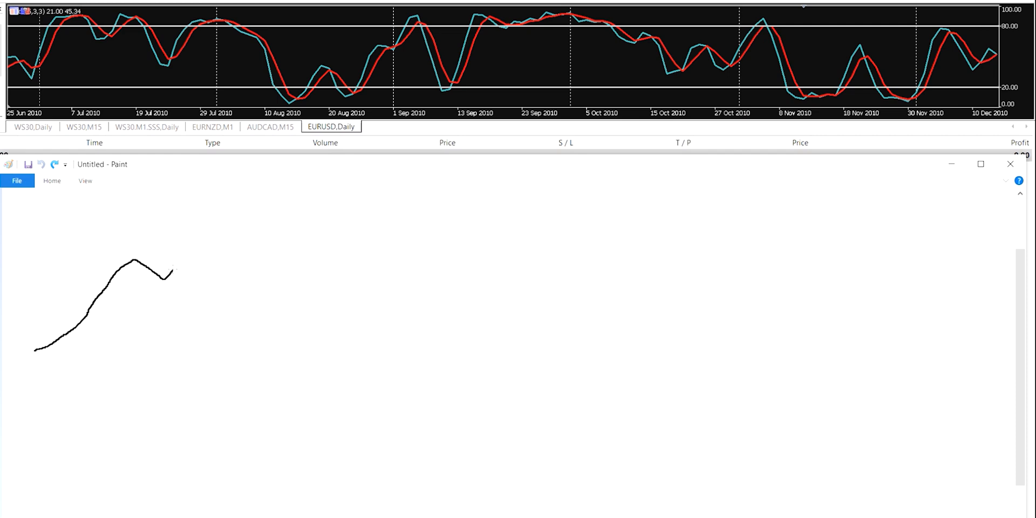
pyautogui.moveTo(159, 278); pyautogui.dragTo(192, 244)
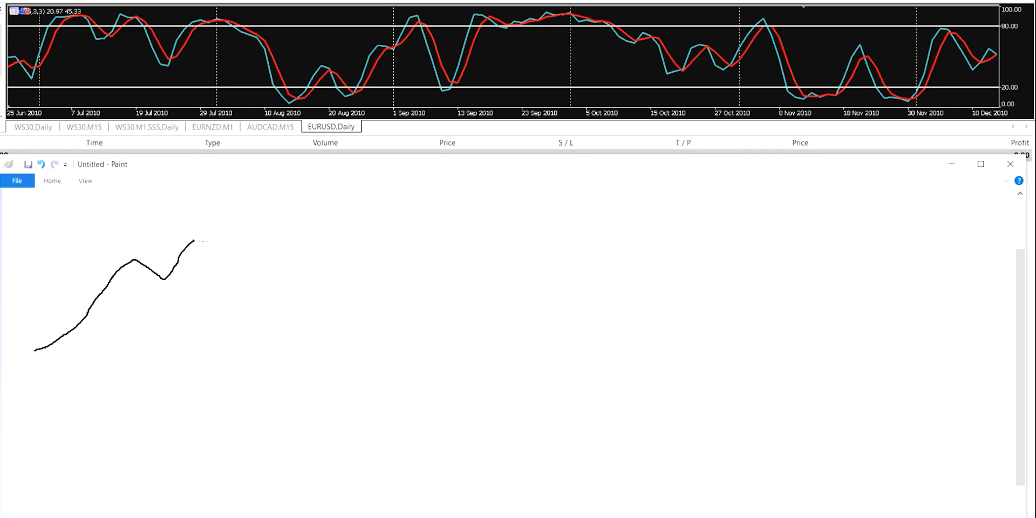
pyautogui.moveTo(191, 245); pyautogui.dragTo(210, 261)
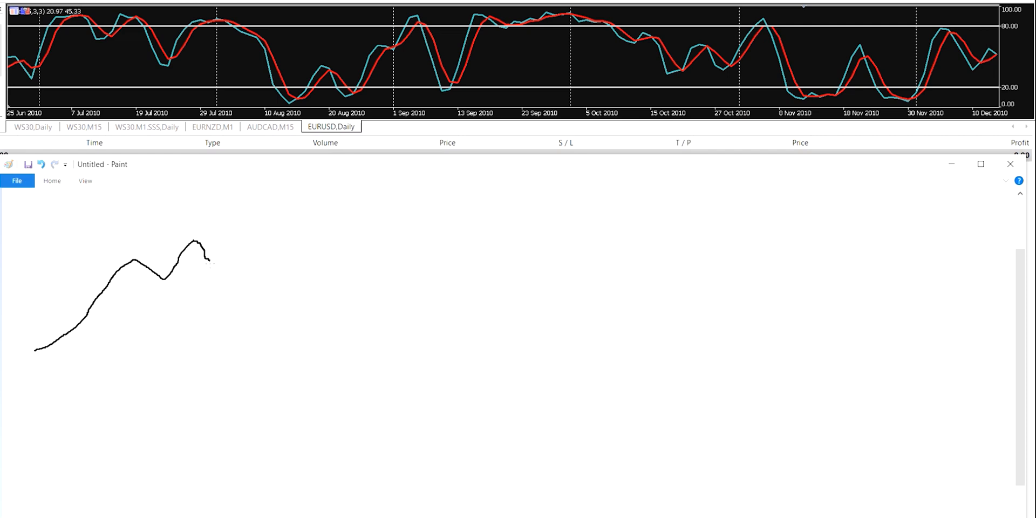
pyautogui.moveTo(208, 254); pyautogui.dragTo(218, 281)
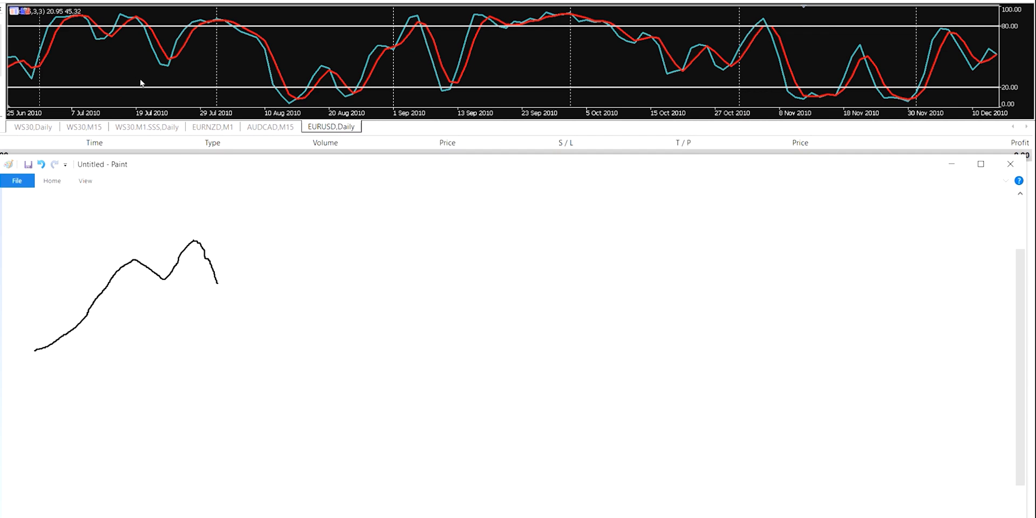
pyautogui.moveTo(155, 52)
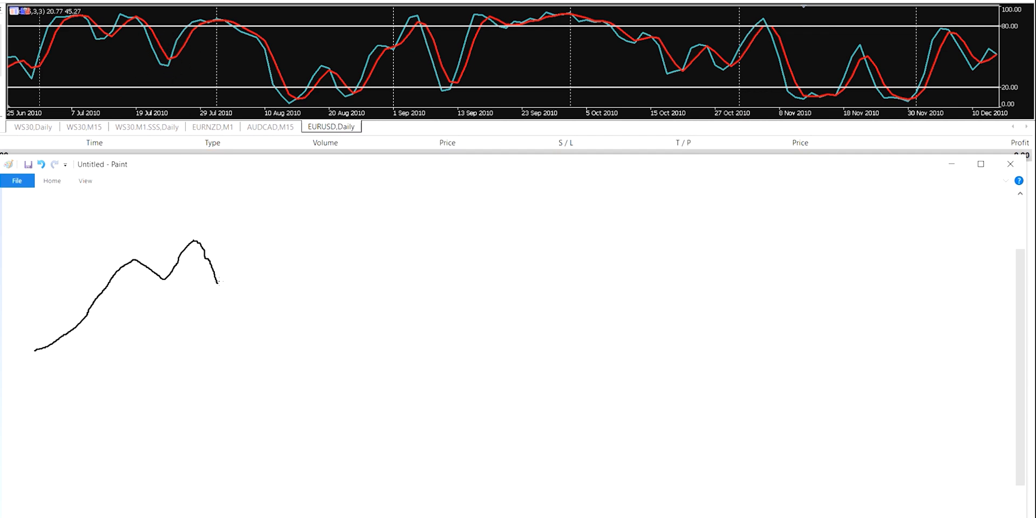
# Add a sharp rally, a decline into the lowest trough, then a long steady climb toward the upper right.
pyautogui.moveTo(214, 281); pyautogui.dragTo(264, 215)
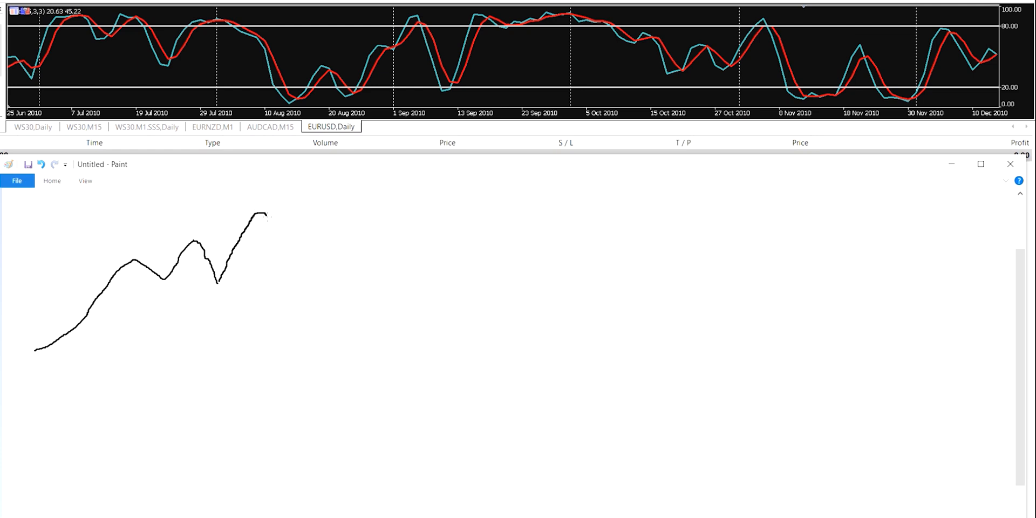
pyautogui.moveTo(263, 214); pyautogui.dragTo(312, 278)
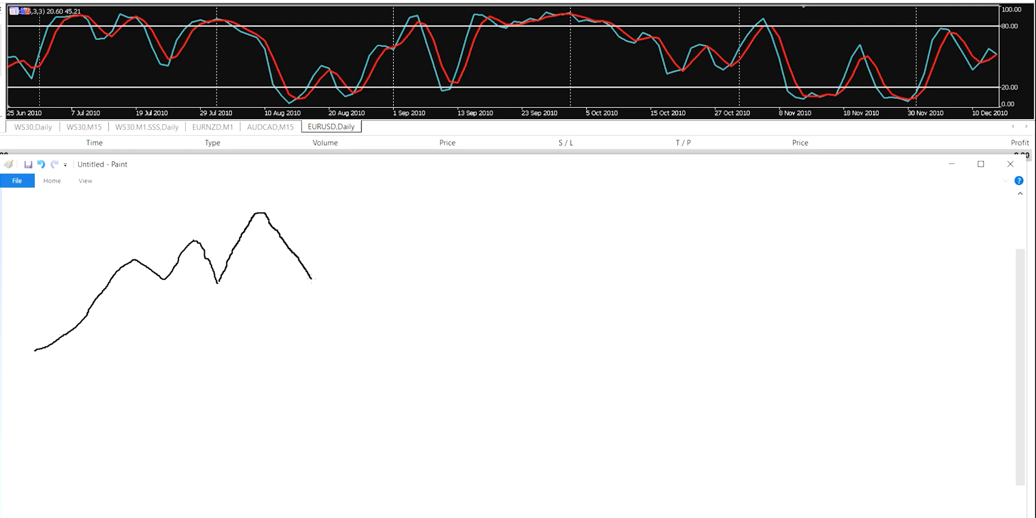
pyautogui.moveTo(314, 277); pyautogui.dragTo(353, 258)
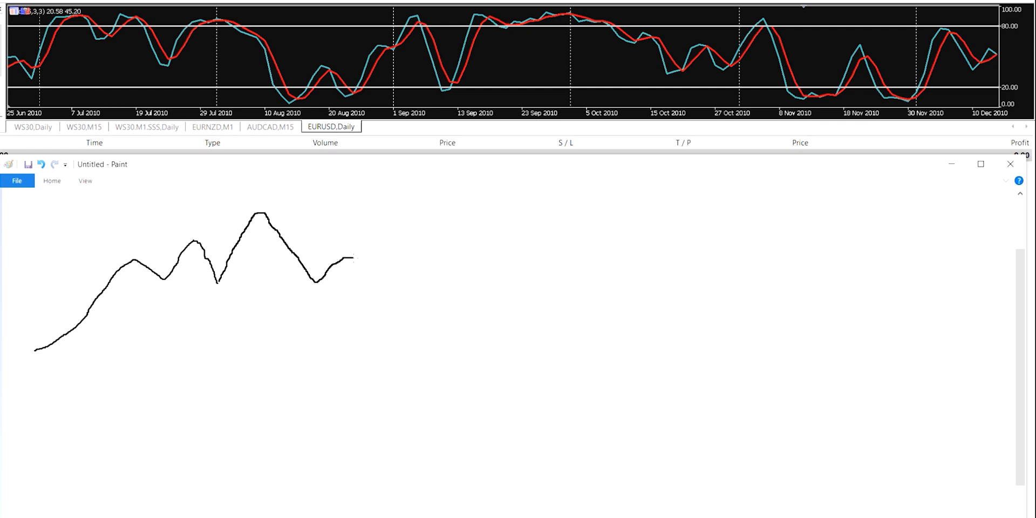
pyautogui.moveTo(354, 258); pyautogui.dragTo(393, 333)
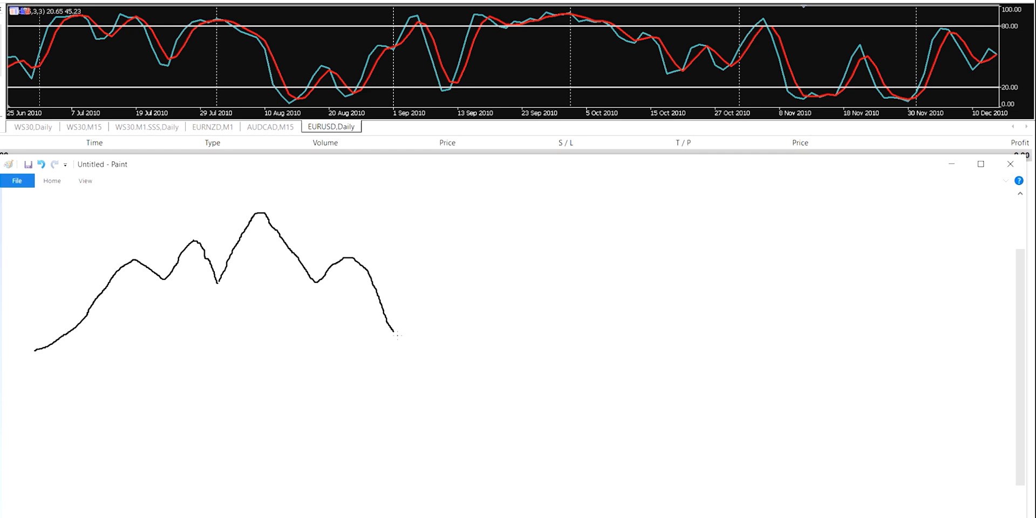
pyautogui.moveTo(395, 335); pyautogui.dragTo(416, 306)
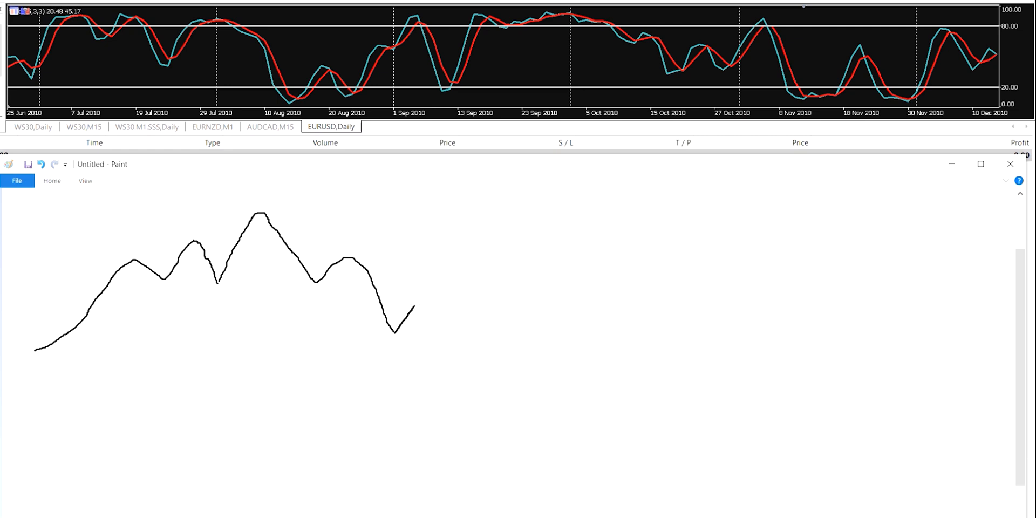
pyautogui.moveTo(413, 307); pyautogui.dragTo(561, 217)
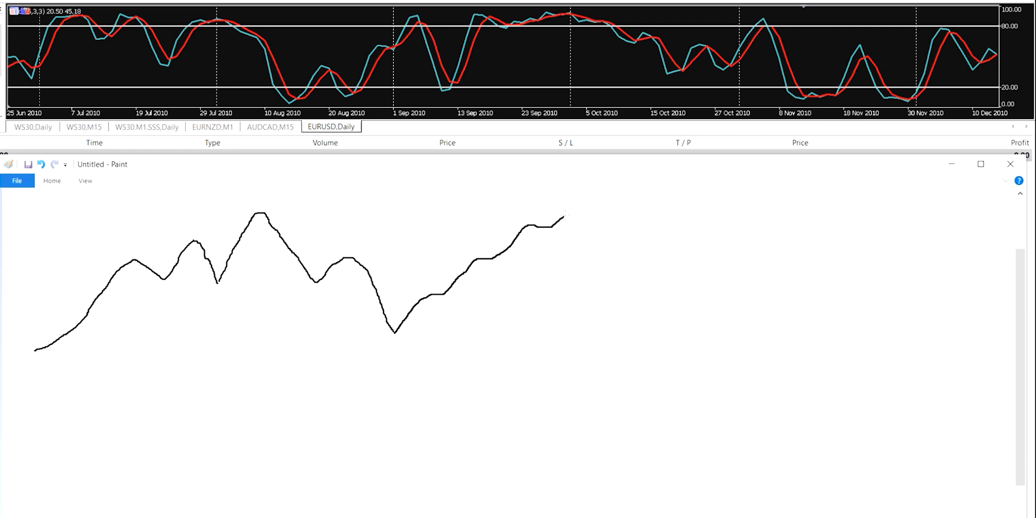
pyautogui.moveTo(563, 215); pyautogui.dragTo(618, 190)
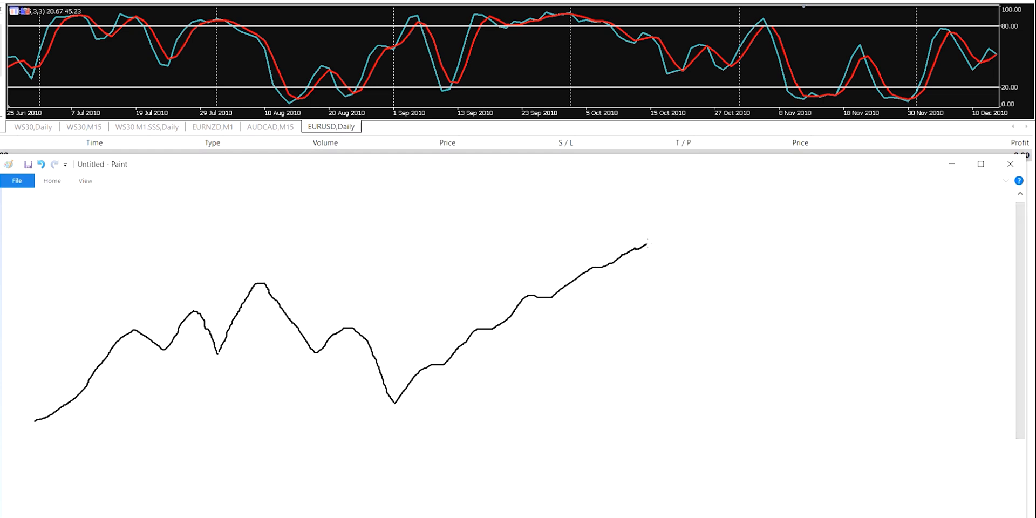
# Extend the climb to a double top, then draw a steep fall with a final tick at the right edge.
pyautogui.moveTo(636, 250); pyautogui.dragTo(690, 221)
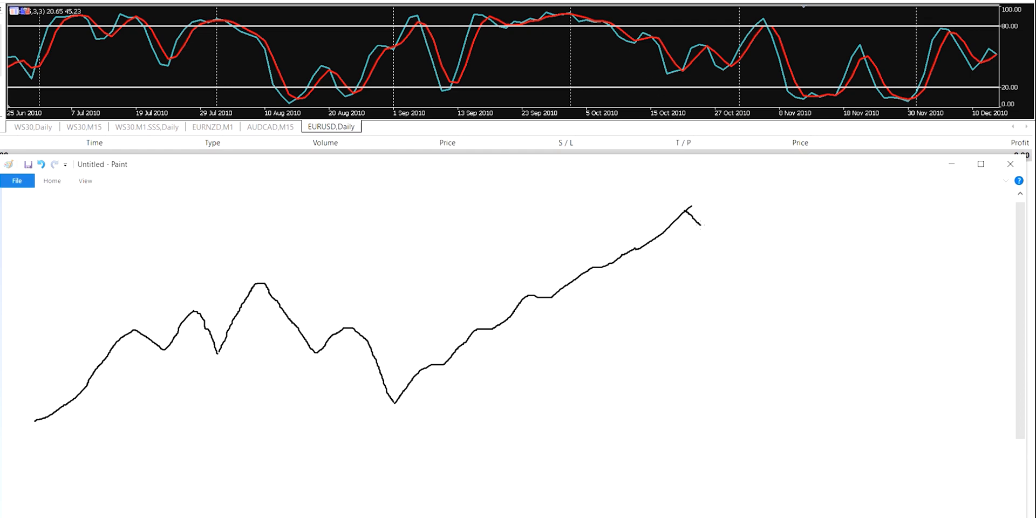
pyautogui.moveTo(671, 38)
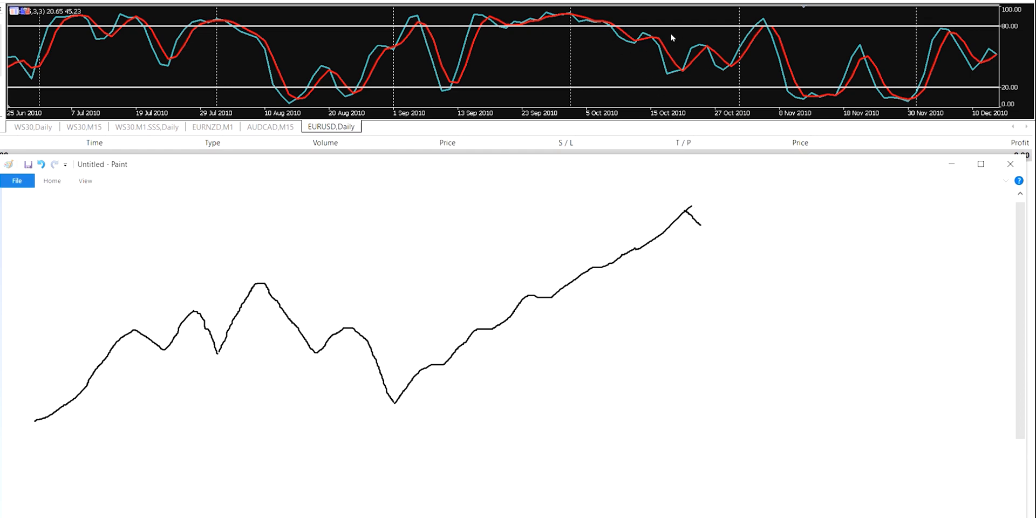
pyautogui.moveTo(667, 35)
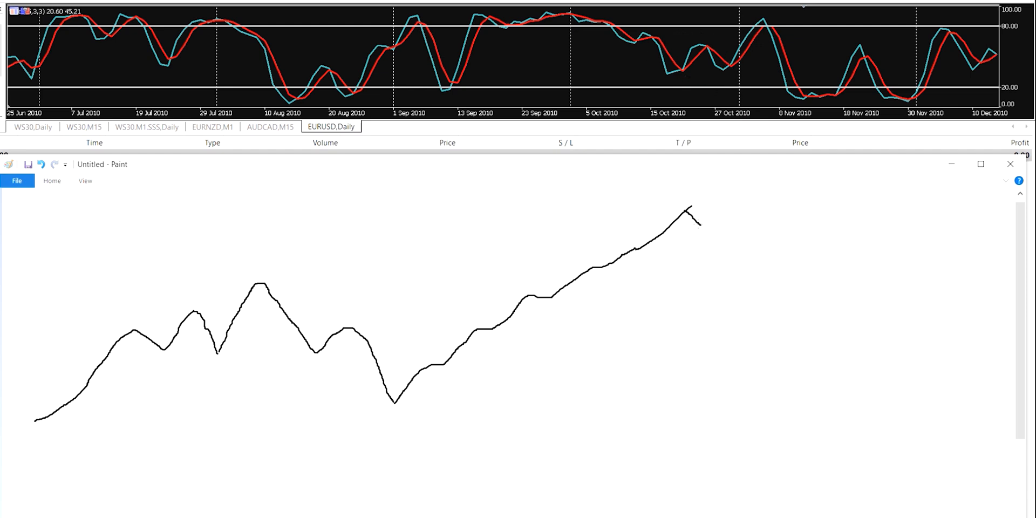
pyautogui.moveTo(676, 49)
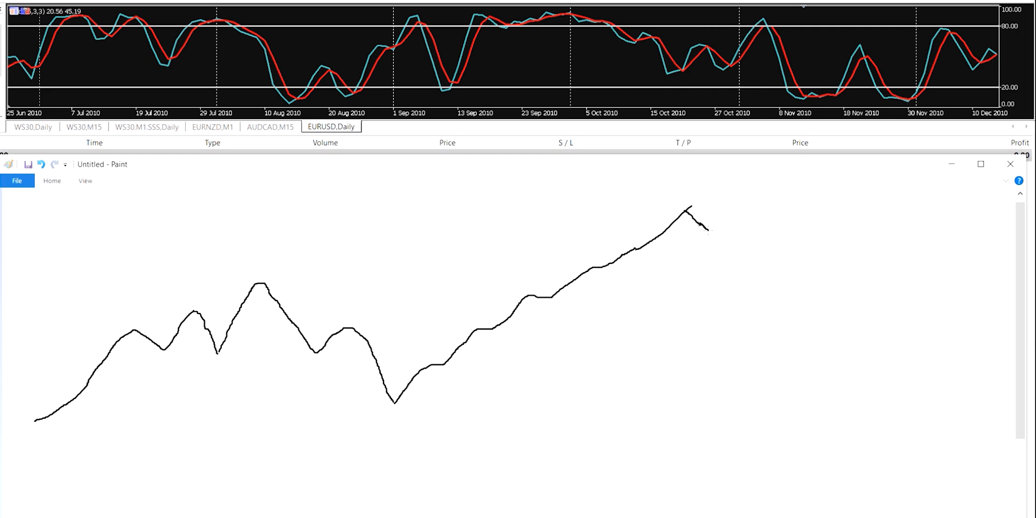
pyautogui.moveTo(687, 228); pyautogui.dragTo(750, 234)
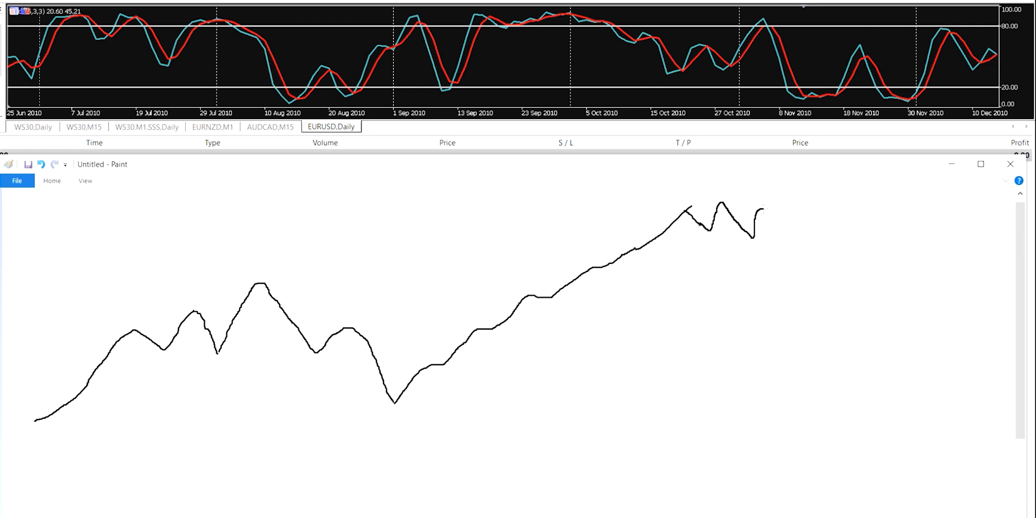
pyautogui.moveTo(750, 238); pyautogui.dragTo(763, 188)
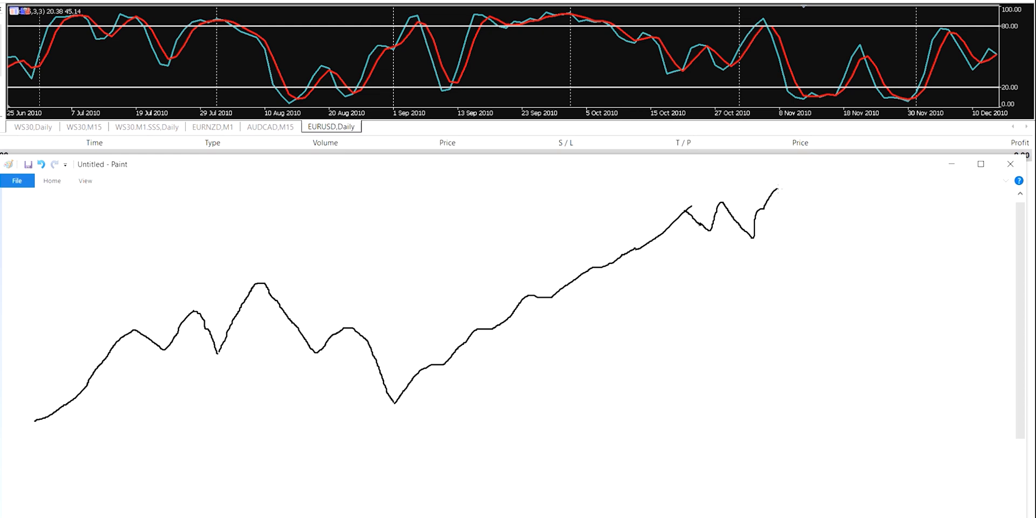
pyautogui.moveTo(776, 186); pyautogui.dragTo(857, 323)
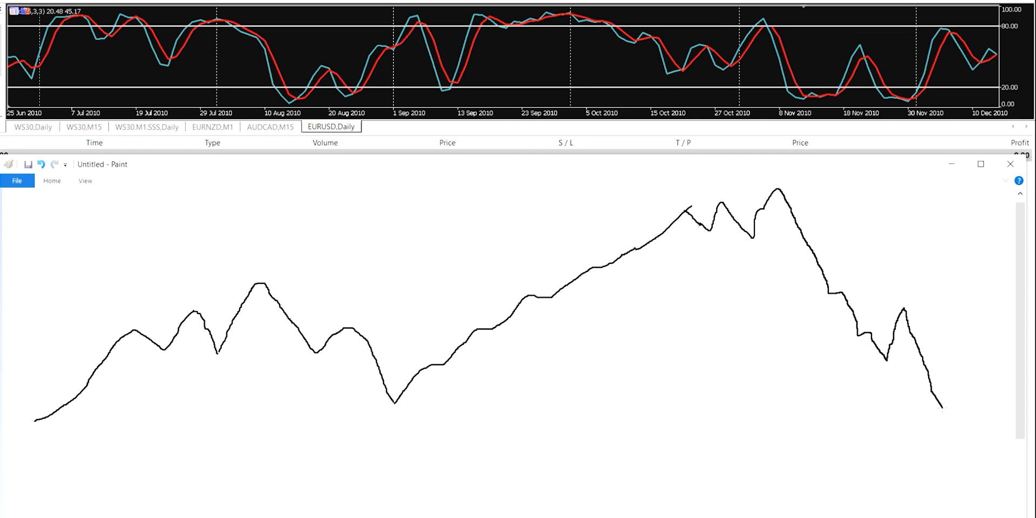
pyautogui.moveTo(917, 150)
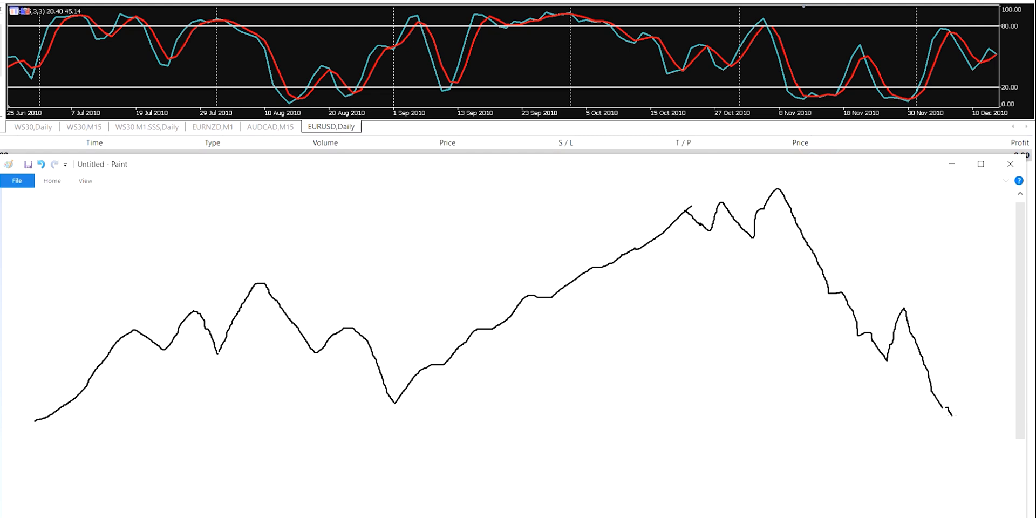
pyautogui.moveTo(948, 413); pyautogui.dragTo(1004, 333)
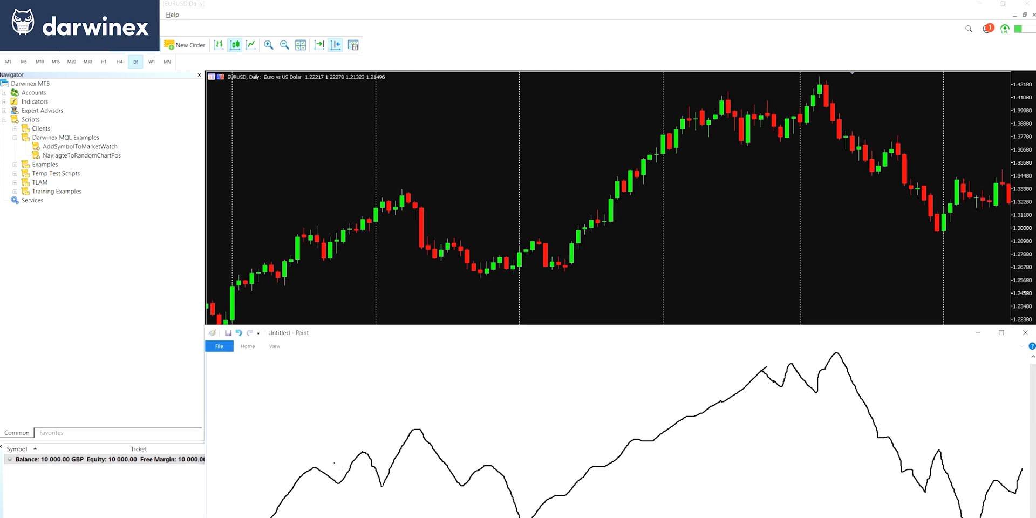
pyautogui.moveTo(342, 262)
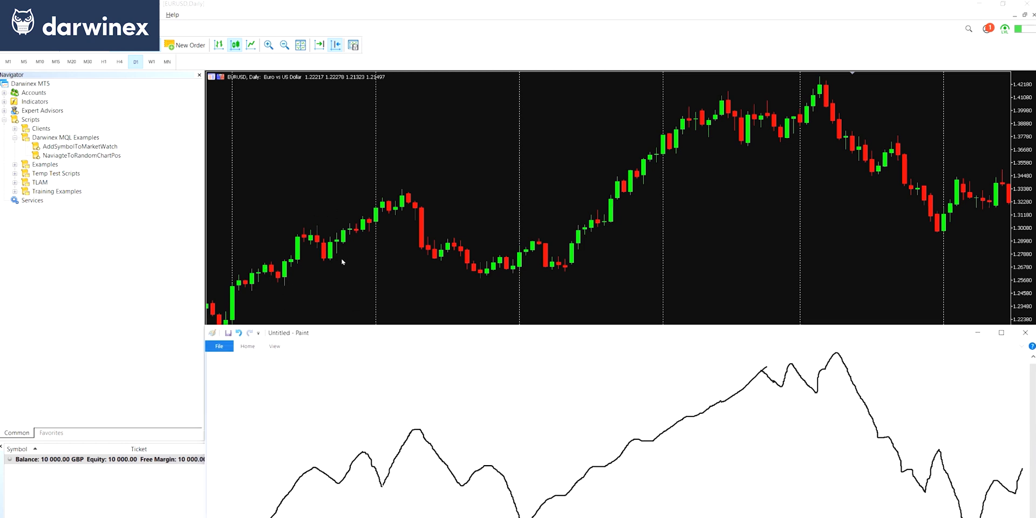
pyautogui.moveTo(409, 203)
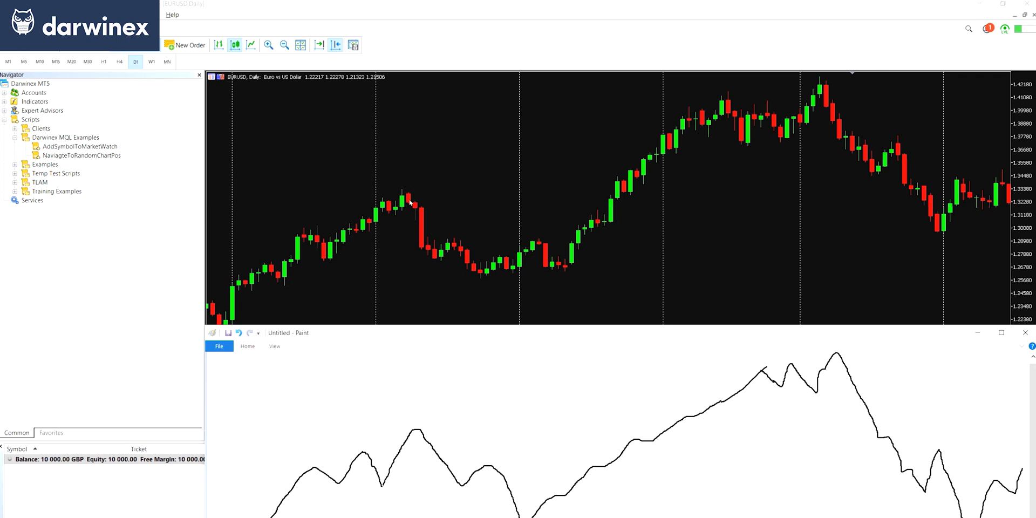
pyautogui.moveTo(408, 194)
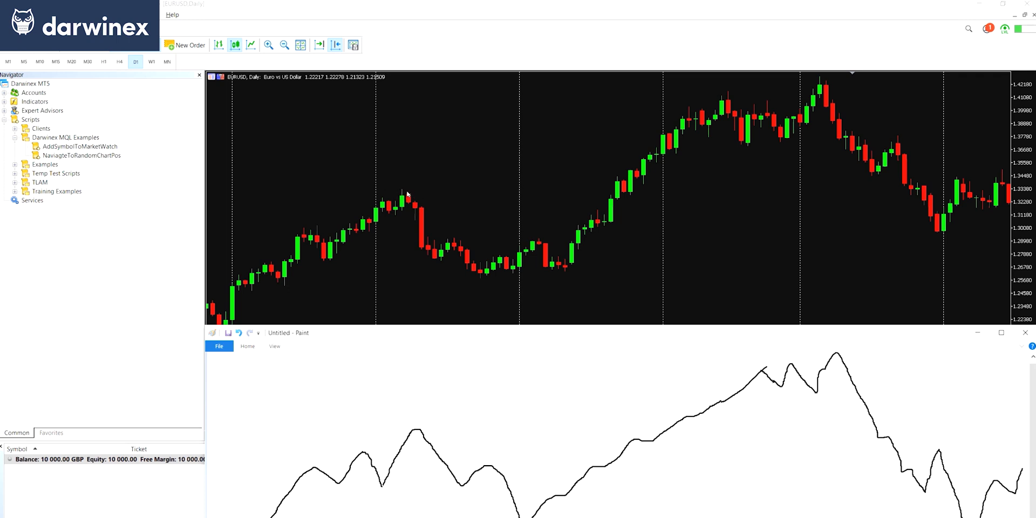
pyautogui.moveTo(436, 204)
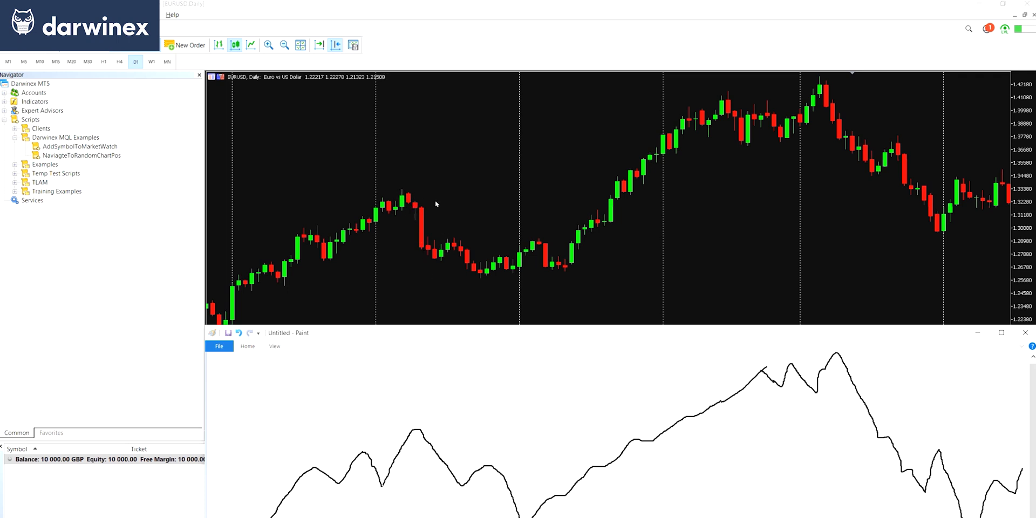
pyautogui.moveTo(485, 290)
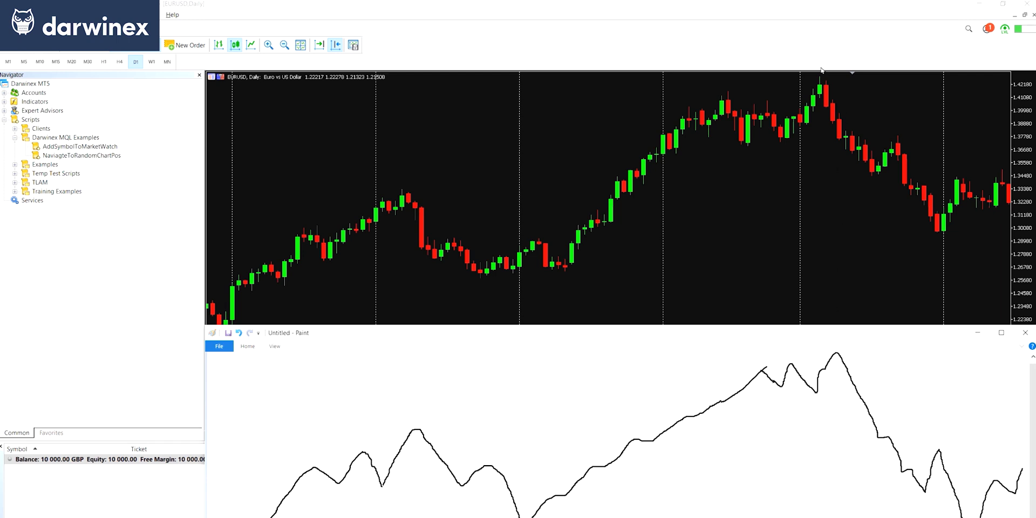
pyautogui.moveTo(815, 75)
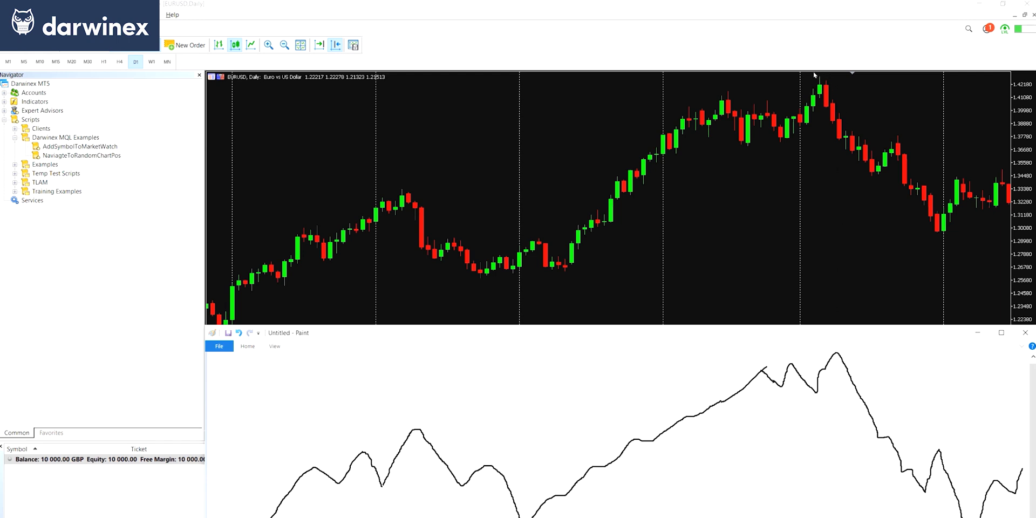
pyautogui.moveTo(873, 180)
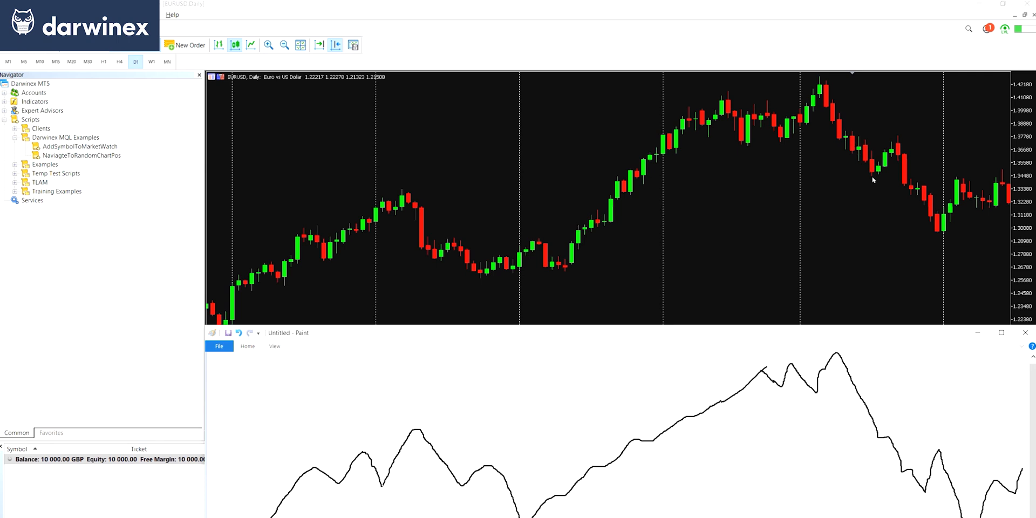